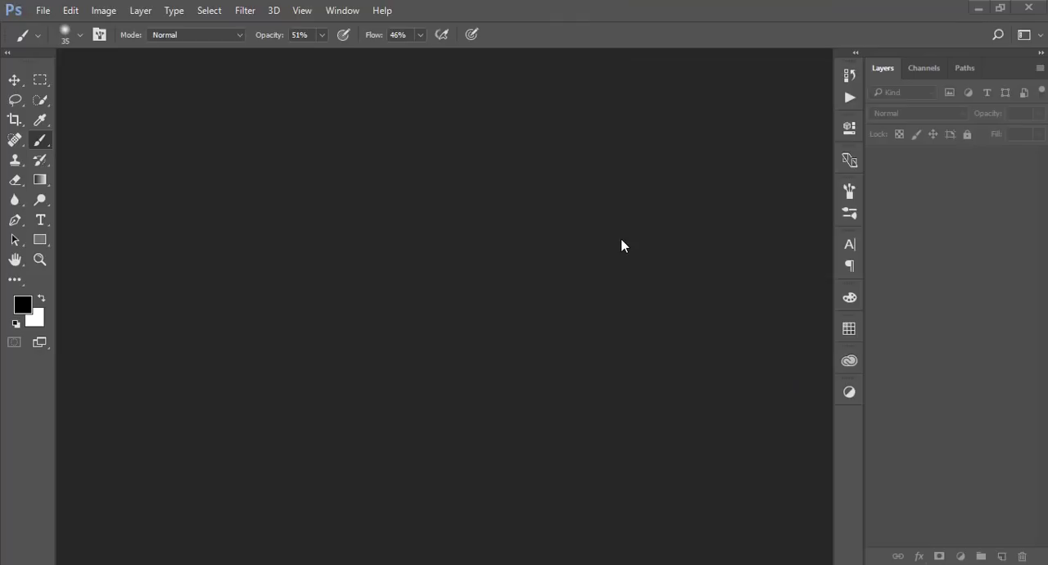
pyautogui.moveTo(628, 229)
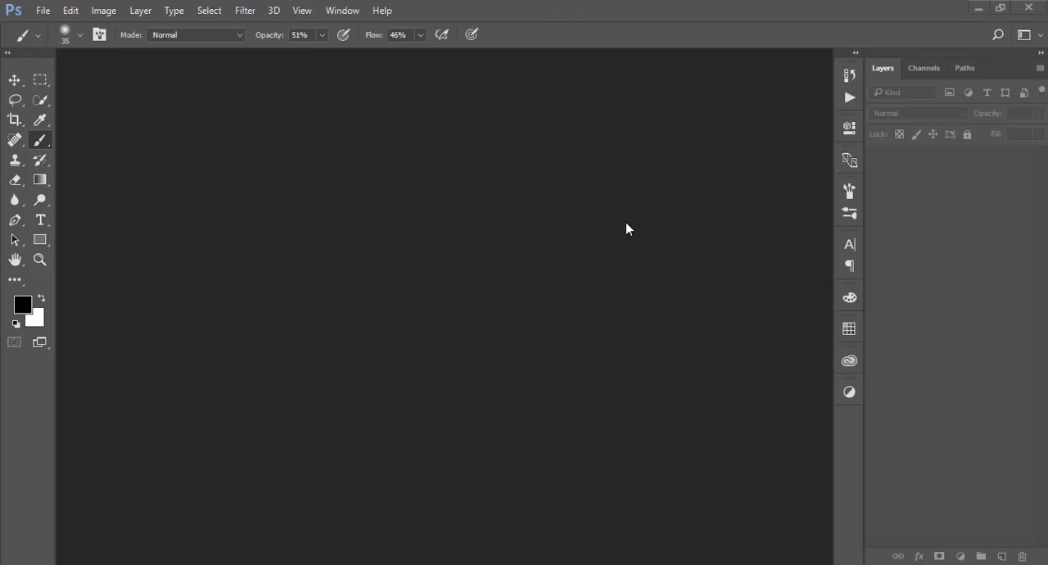
pyautogui.moveTo(550, 205)
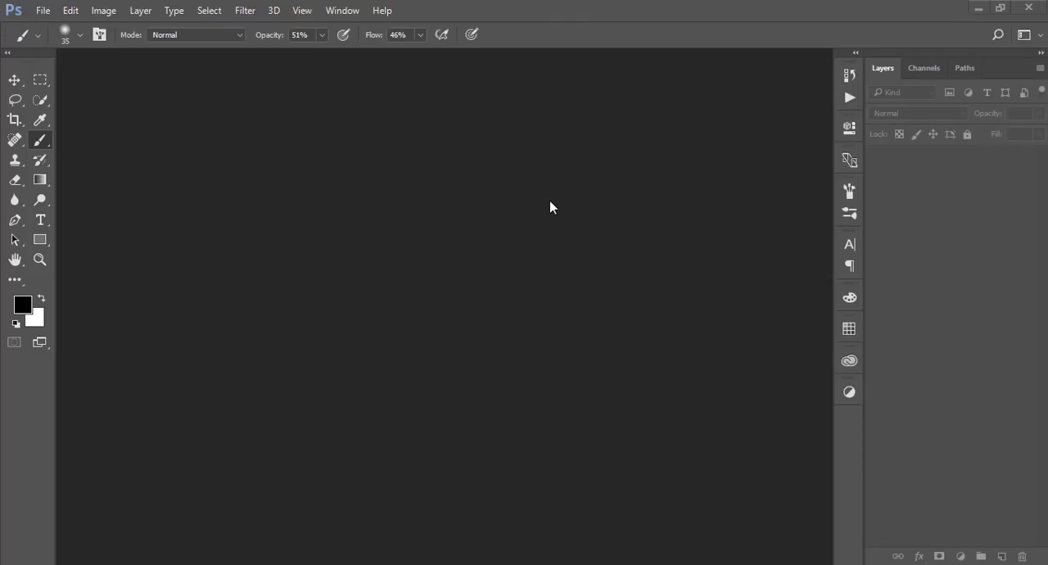
pyautogui.moveTo(550, 205)
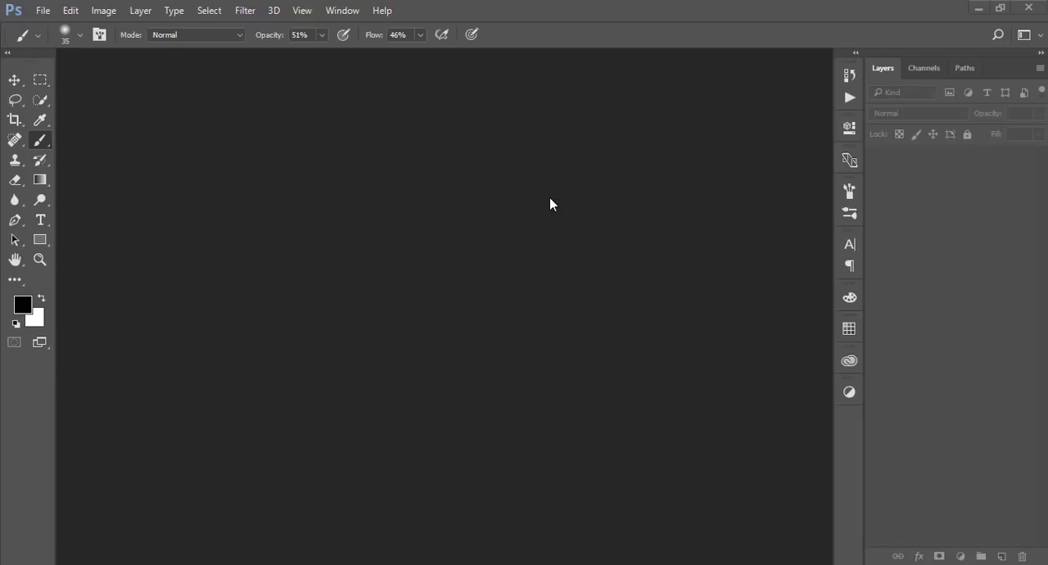
pyautogui.moveTo(203, 124)
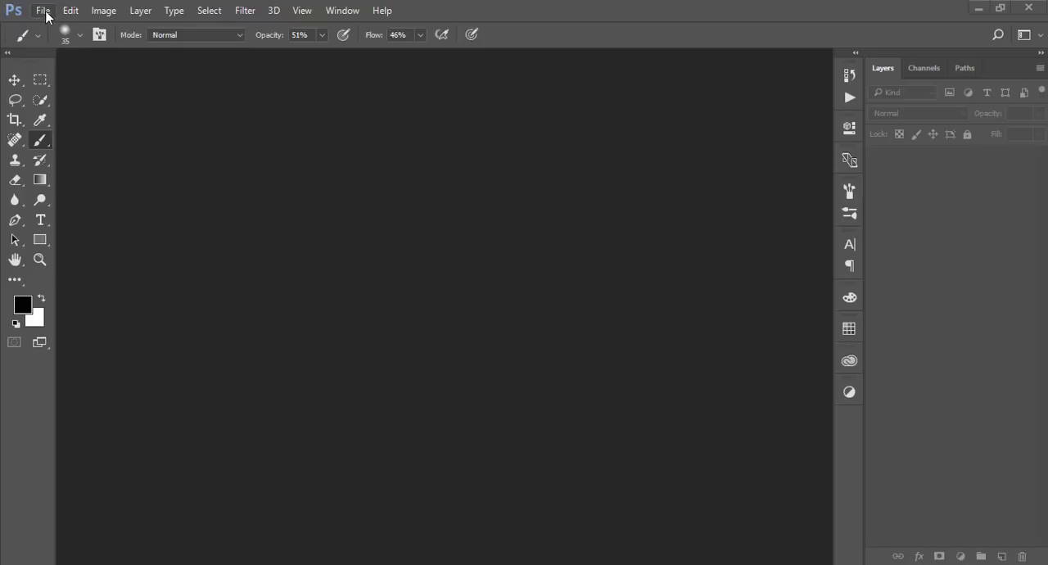
# - Open the horse-rider JPG from File > Open and pick the Quick Selection tool
pyautogui.click(64, 10)
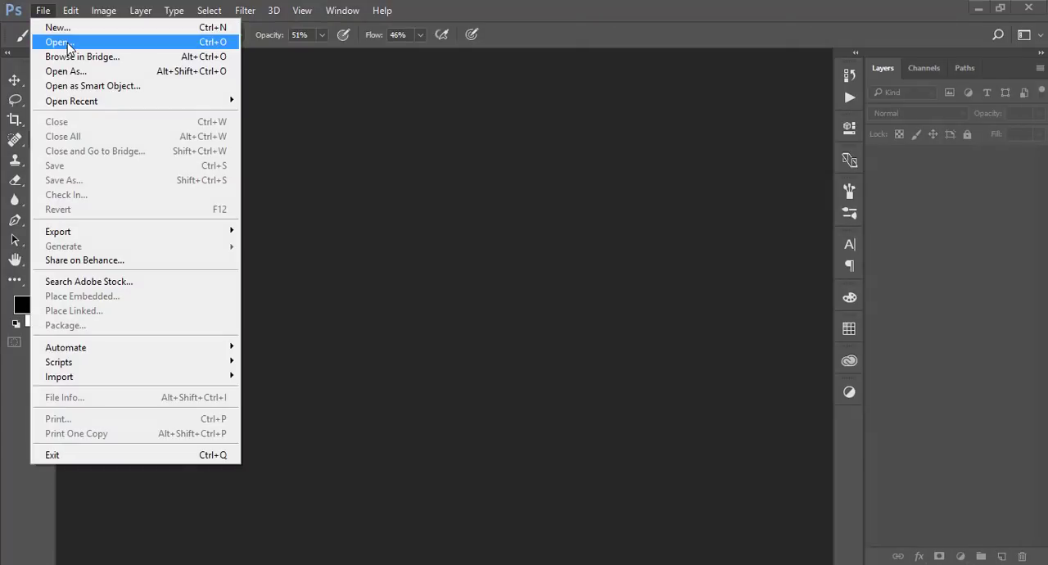
pyautogui.click(57, 42)
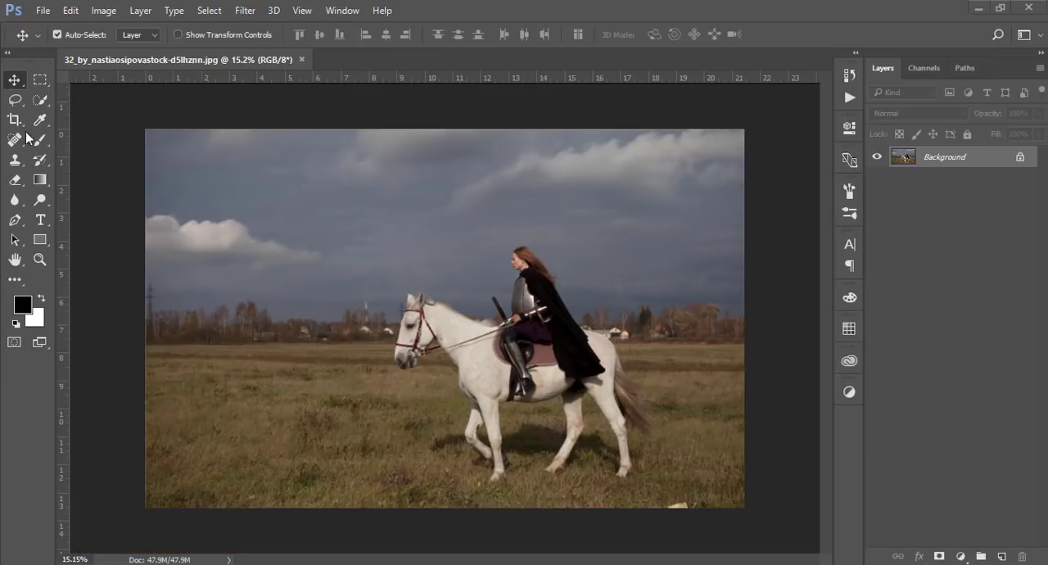
pyautogui.click(46, 102)
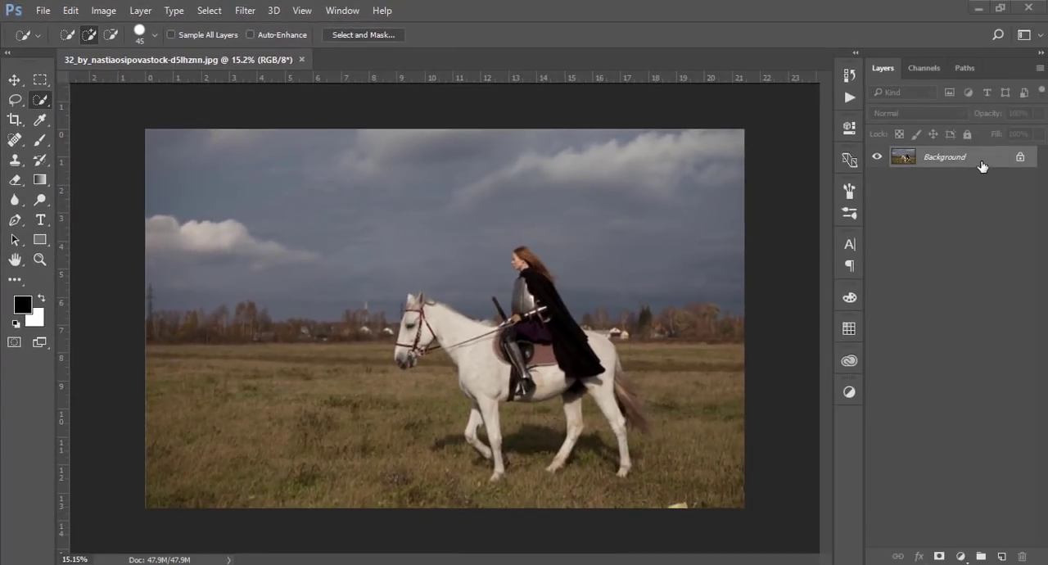
# - Duplicate the Background with Ctrl+J and quick-select the rider's head and back over the horse
pyautogui.press('Ctrl+j')
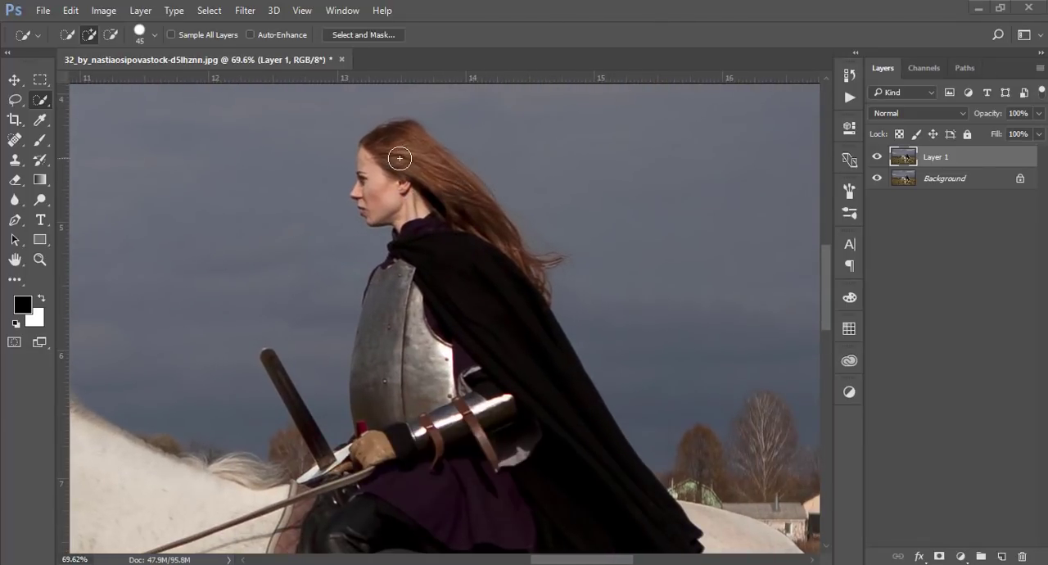
pyautogui.moveTo(400, 157); pyautogui.dragTo(387, 200)
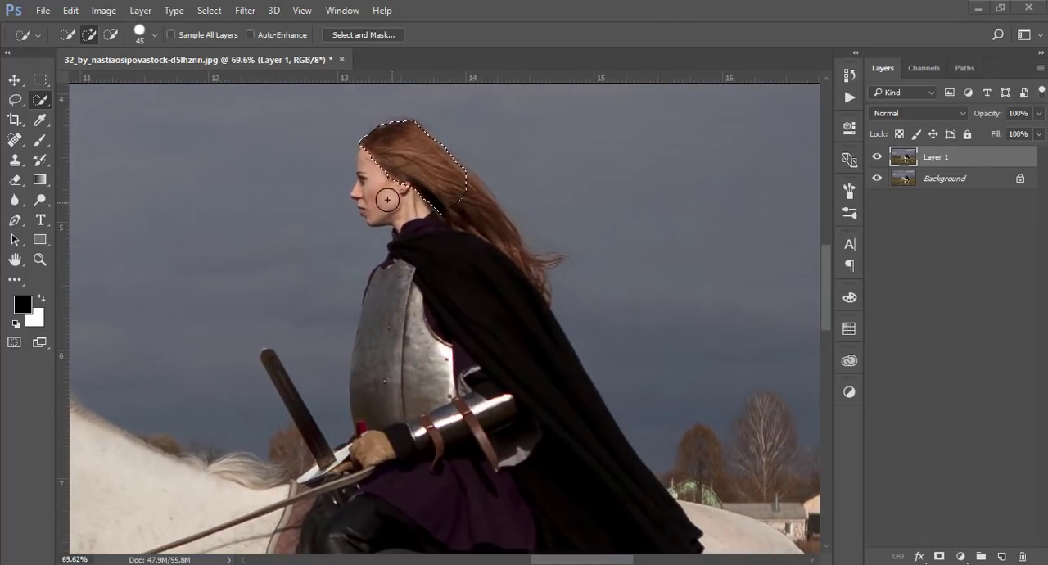
pyautogui.moveTo(386, 202); pyautogui.dragTo(452, 216)
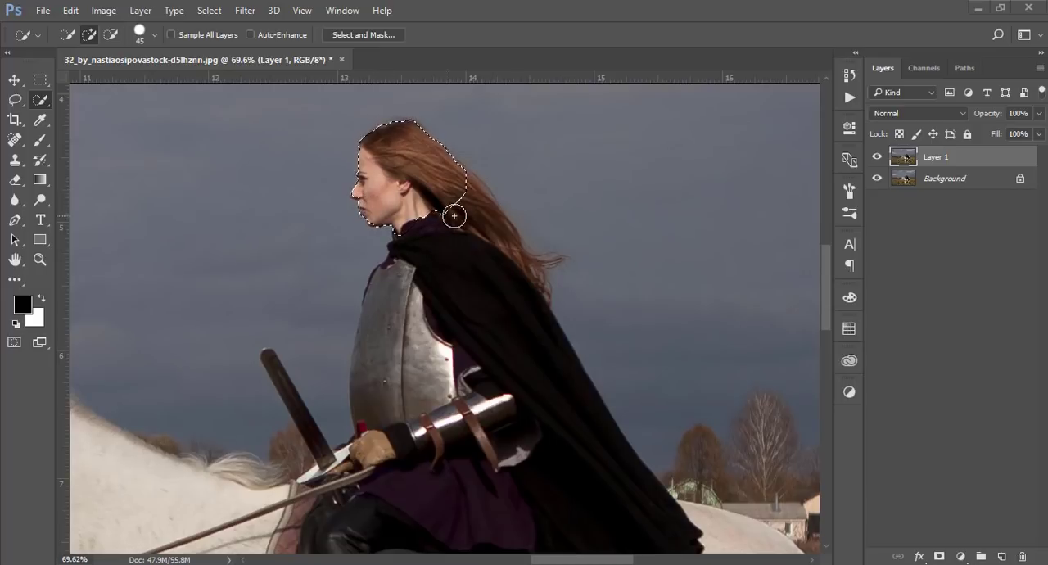
pyautogui.press('Alt+Space')
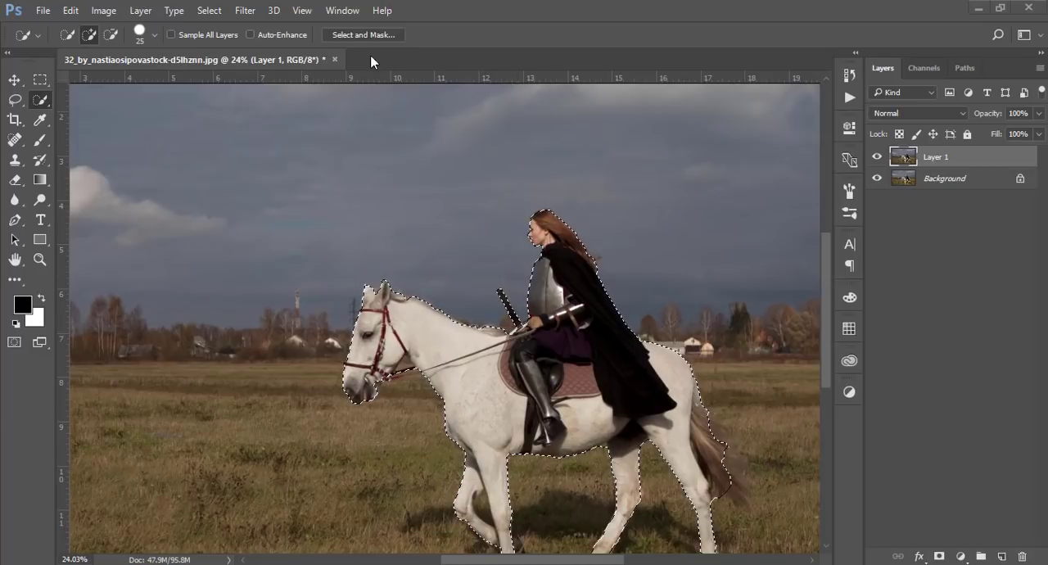
pyautogui.click(209, 9)
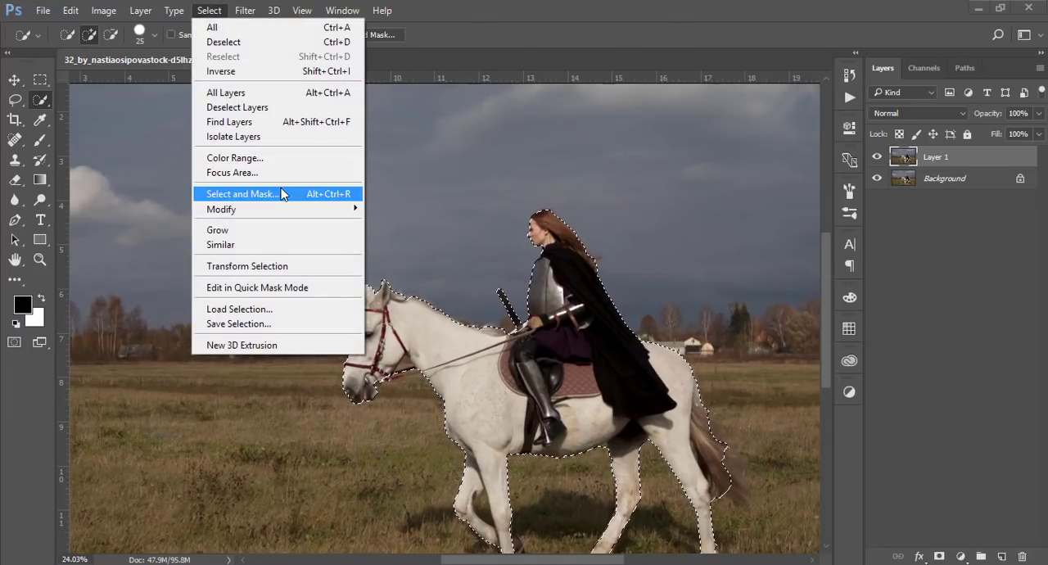
# - Dismiss Select and Mask and reach the legacy Refine Edge dialog via Shift
pyautogui.click(240, 194)
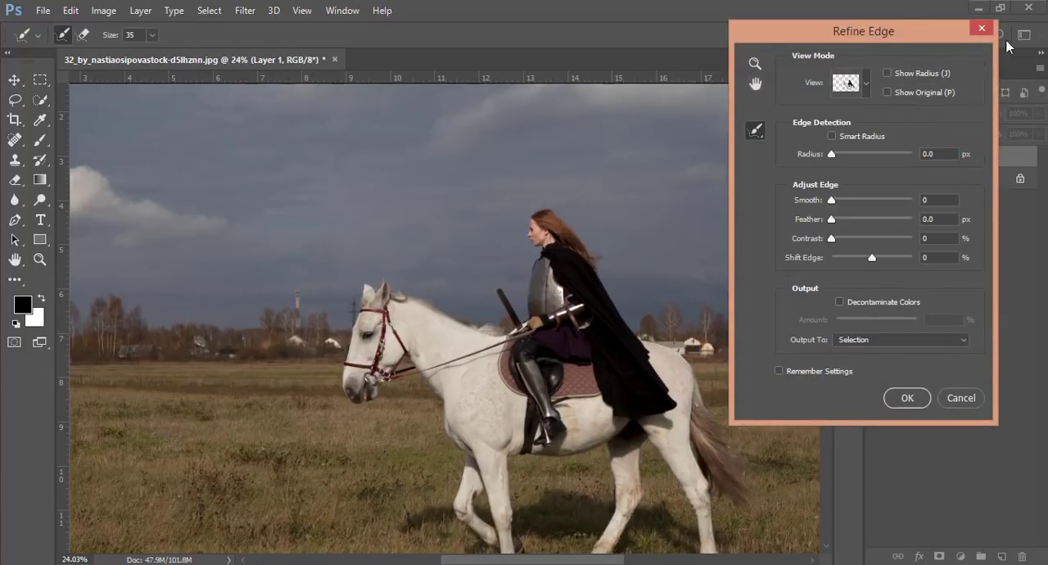
pyautogui.click(908, 398)
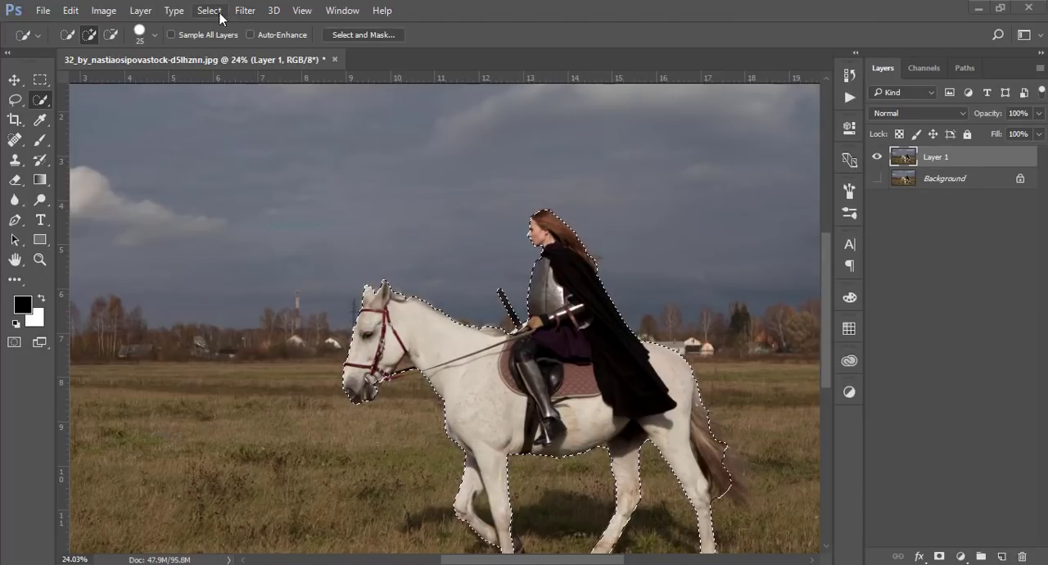
pyautogui.click(210, 10)
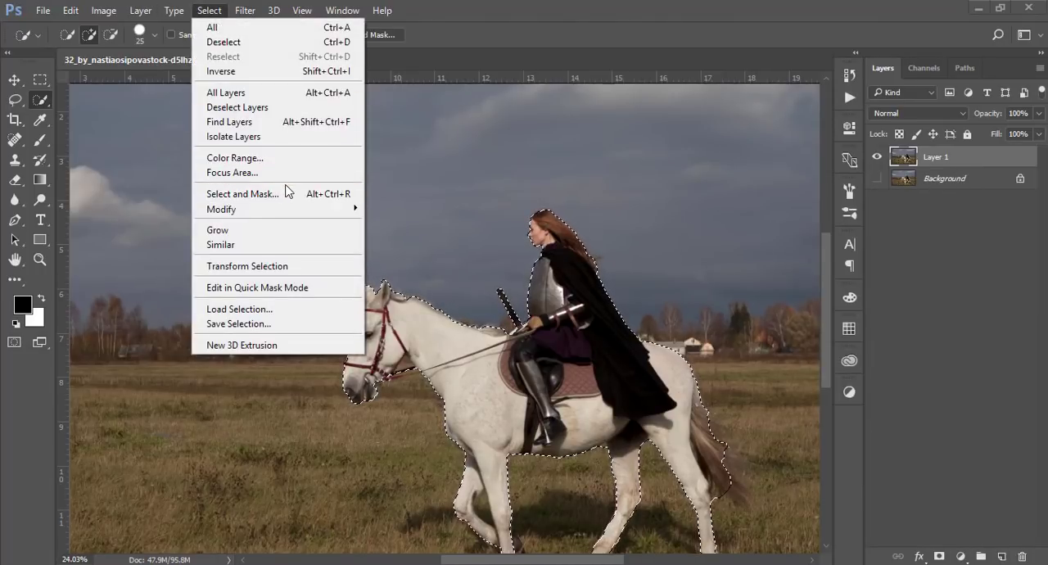
pyautogui.press('shift')
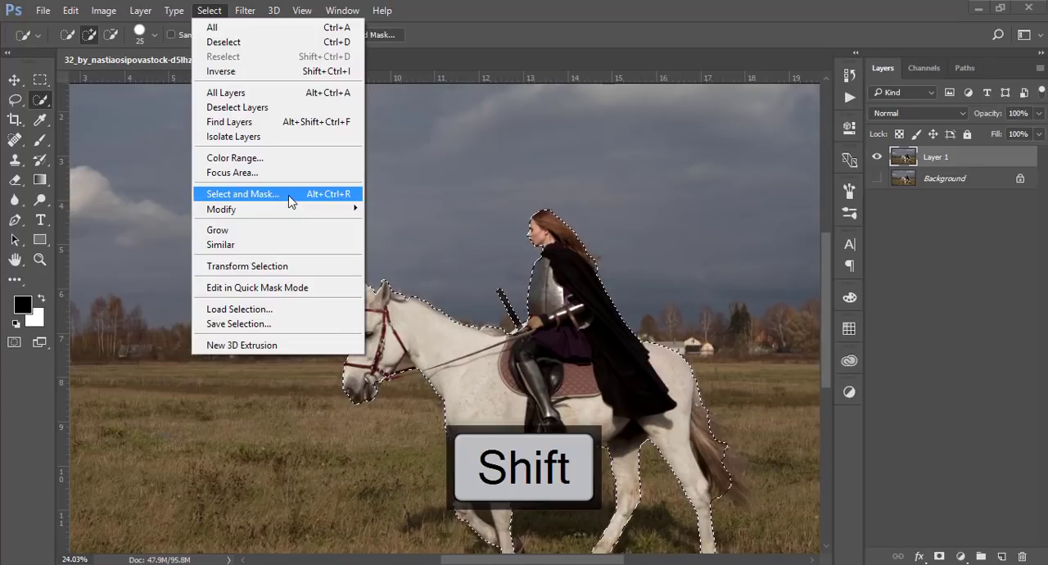
pyautogui.click(242, 193)
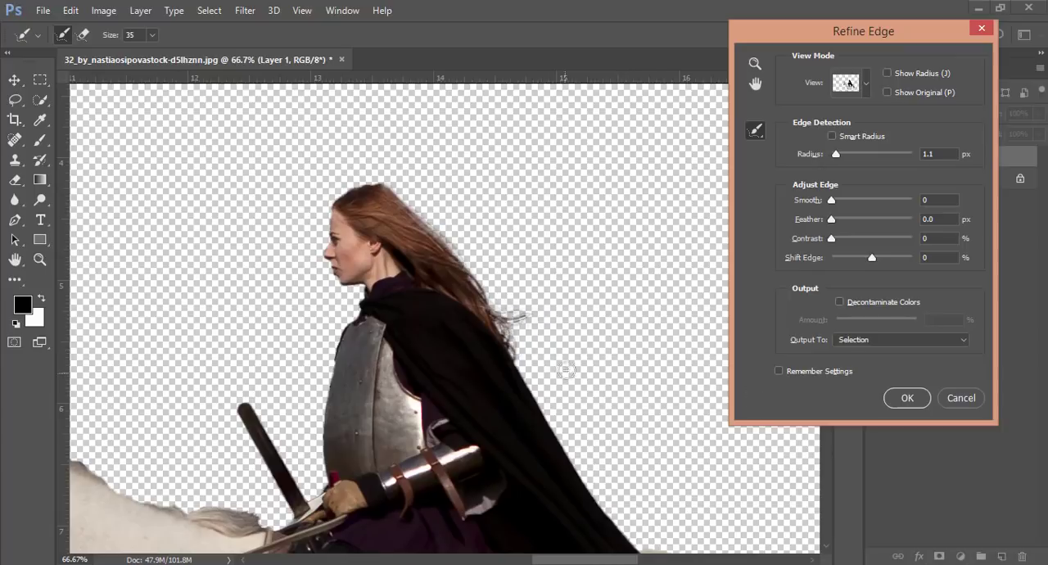
pyautogui.moveTo(832, 205)
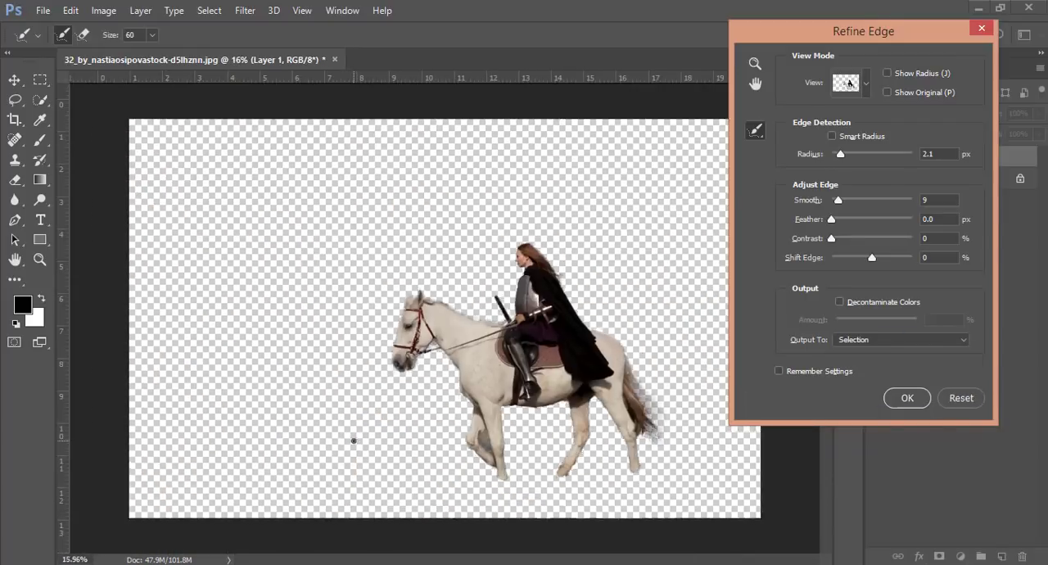
# - Refine with Radius 2.1, Smooth 9 and output to New Layer with Layer Mask
pyautogui.click(901, 339)
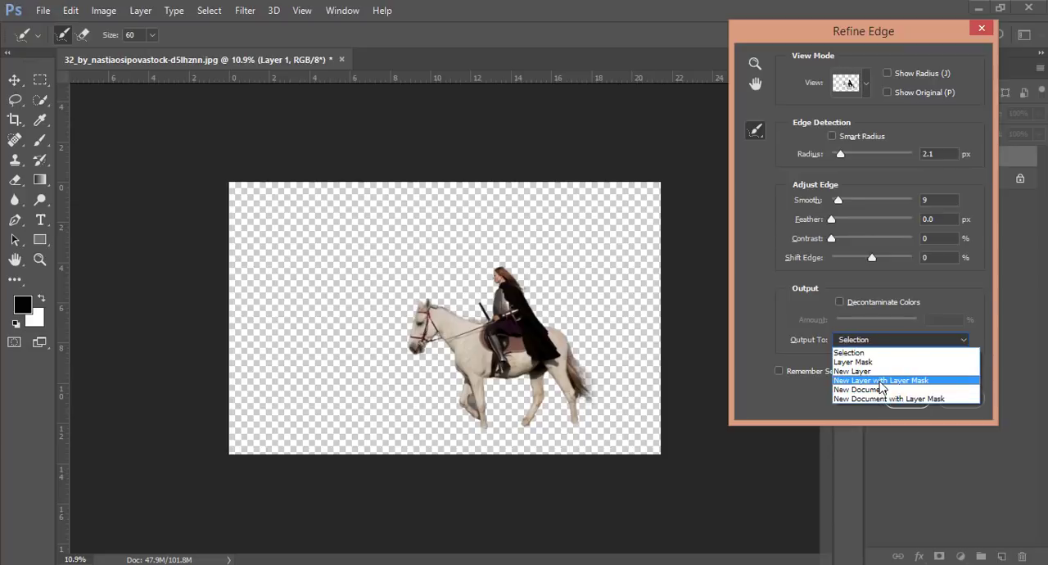
pyautogui.click(898, 380)
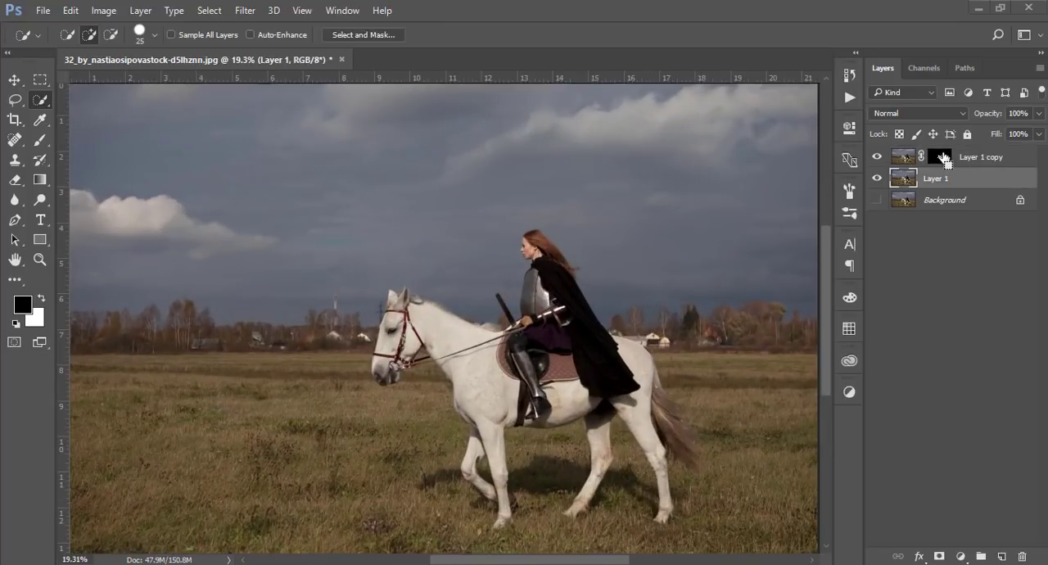
# - Load the rider-and-horse outline as a selection and expand it by 30 pixels
pyautogui.click(930, 156)
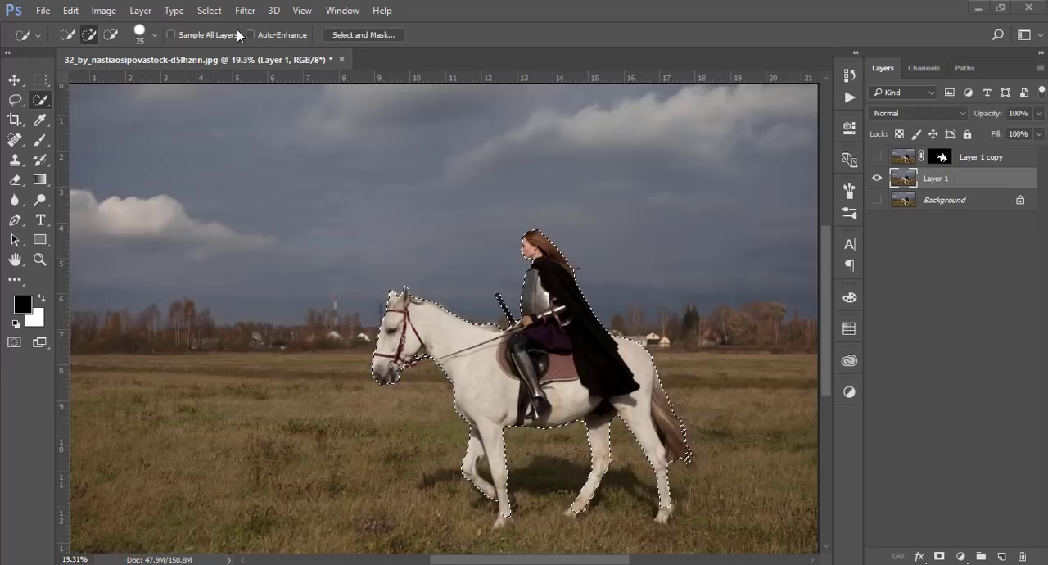
pyautogui.click(210, 10)
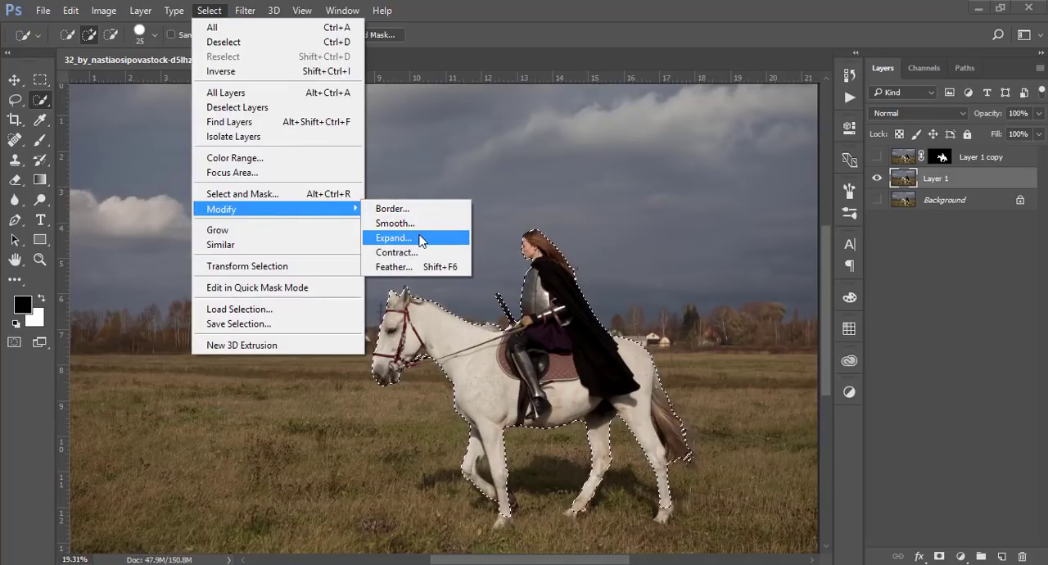
pyautogui.click(393, 237)
pyautogui.write('30')
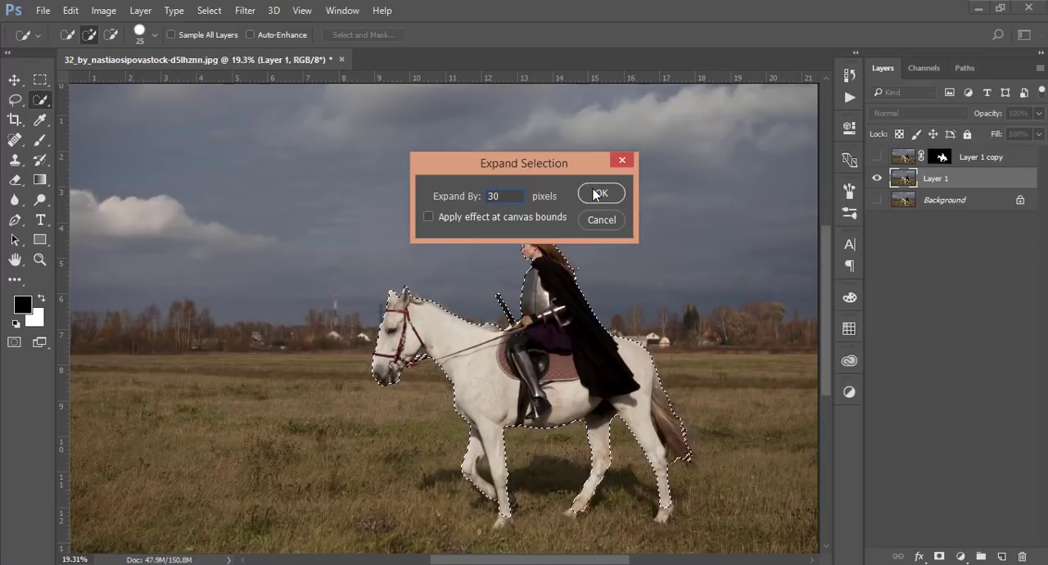
pyautogui.click(601, 193)
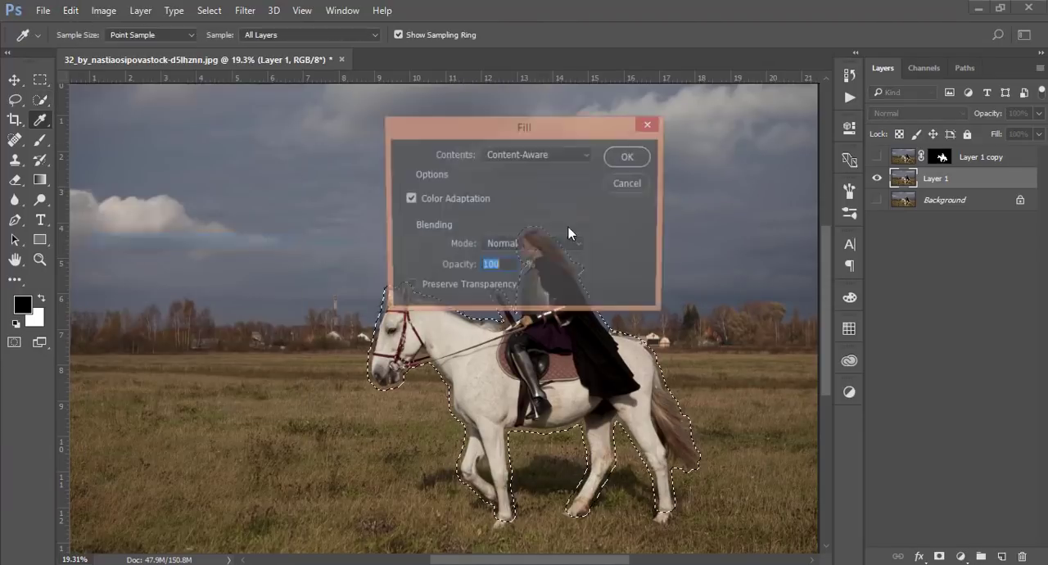
# - Content-Aware Fill the selection on Layer 1 to erase the rider, then deselect
pyautogui.click(538, 154)
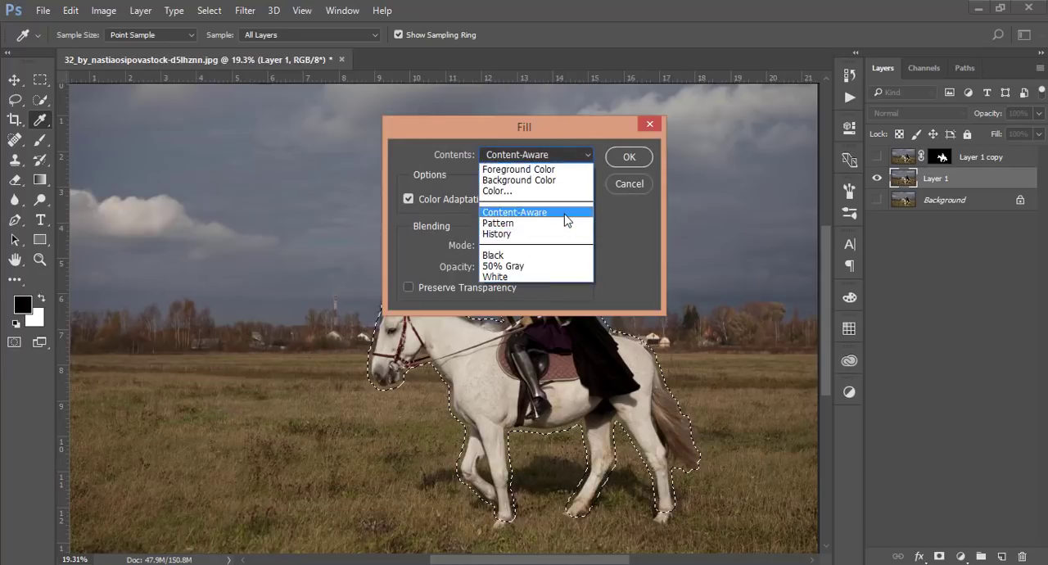
pyautogui.click(628, 155)
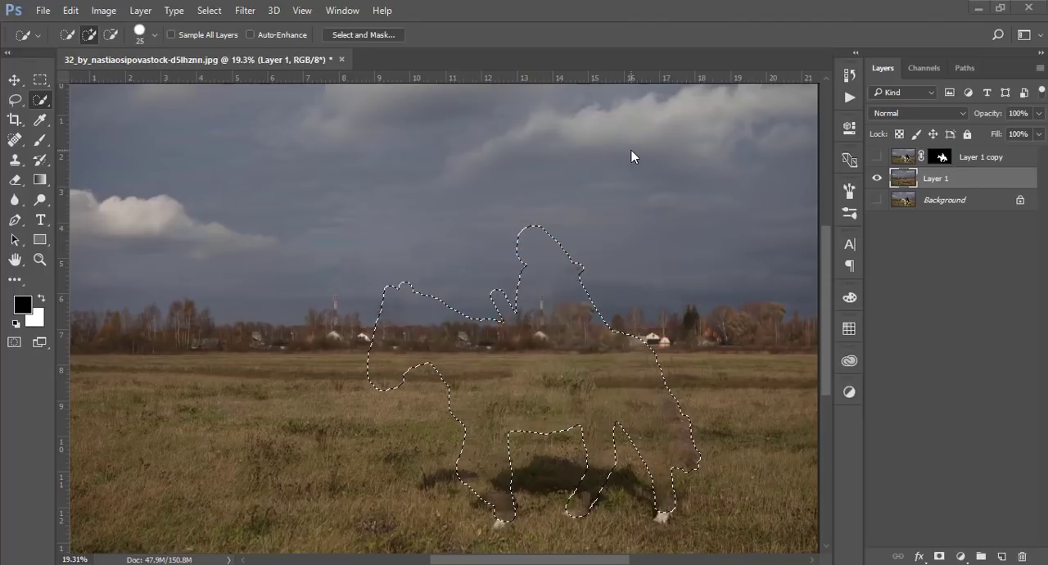
pyautogui.press('Ctrl+D')
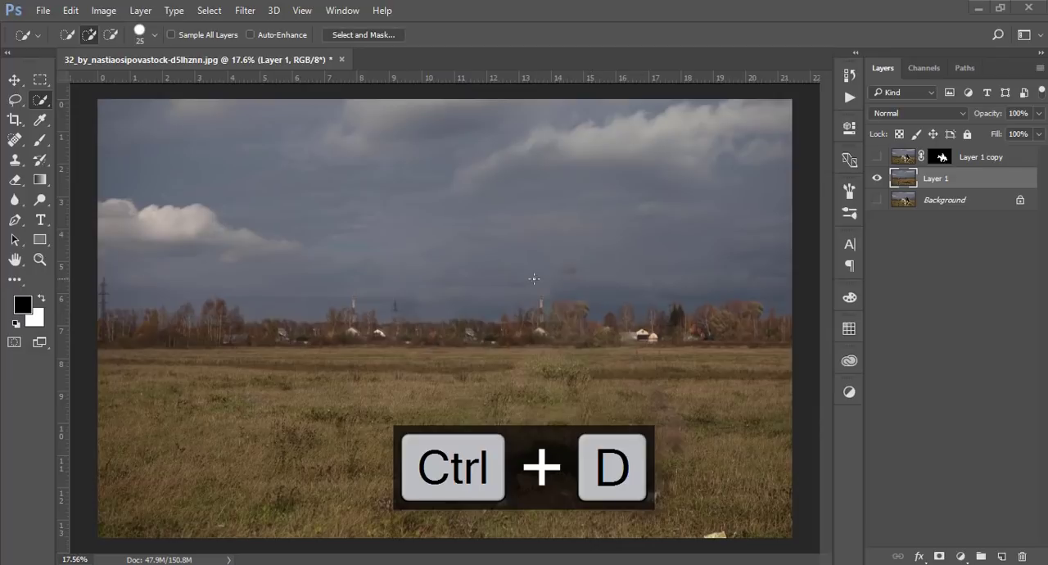
# - Mask Layer 1 with an upward gradient hiding the grey sky, then target the Background layer
pyautogui.click(11, 81)
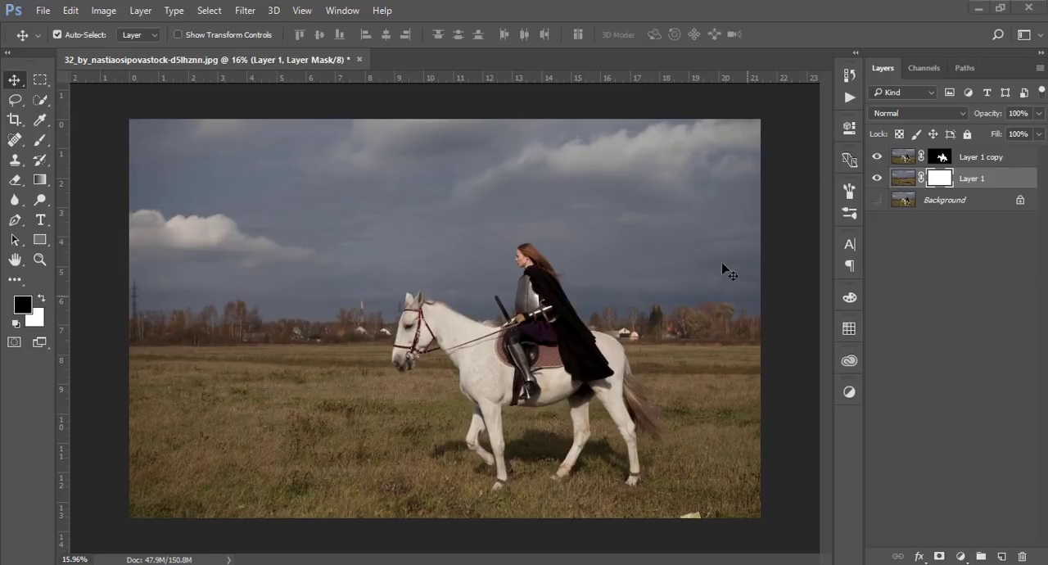
pyautogui.moveTo(46, 219)
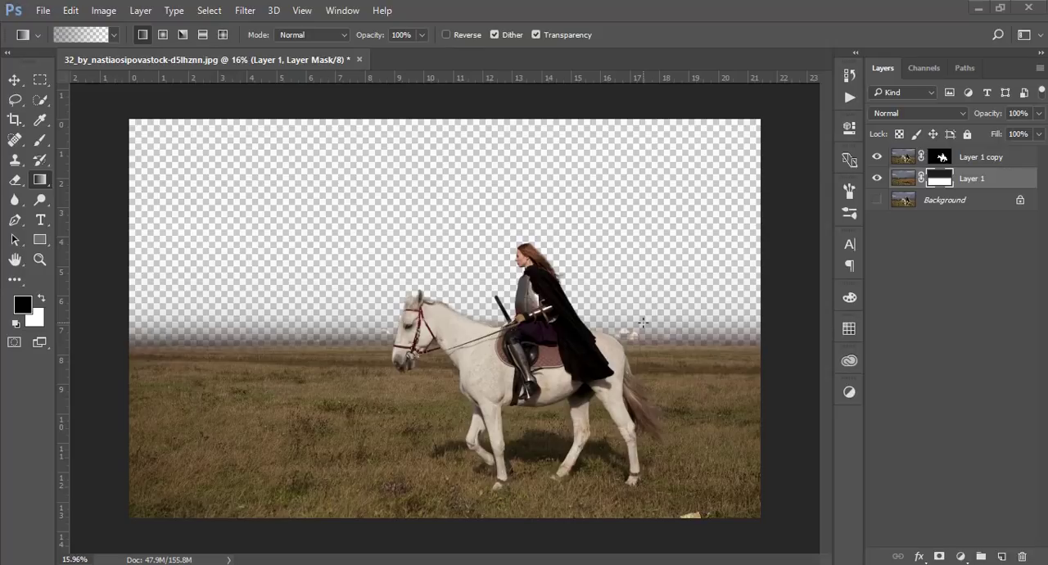
pyautogui.click(943, 200)
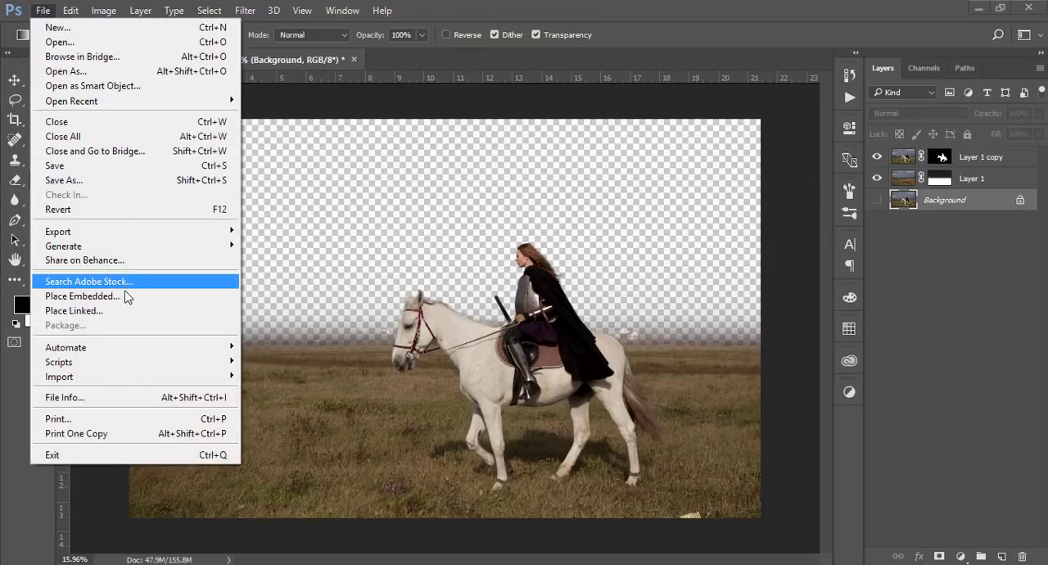
# - Place the crystaline sky image embedded below Layer 1 and commit its placement
pyautogui.press('Escape')
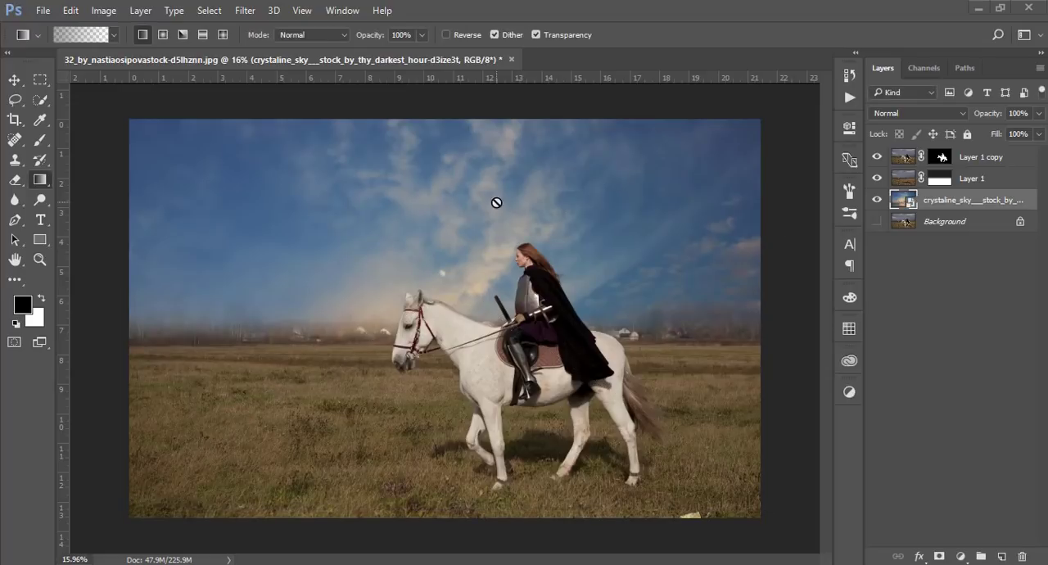
pyautogui.click(13, 82)
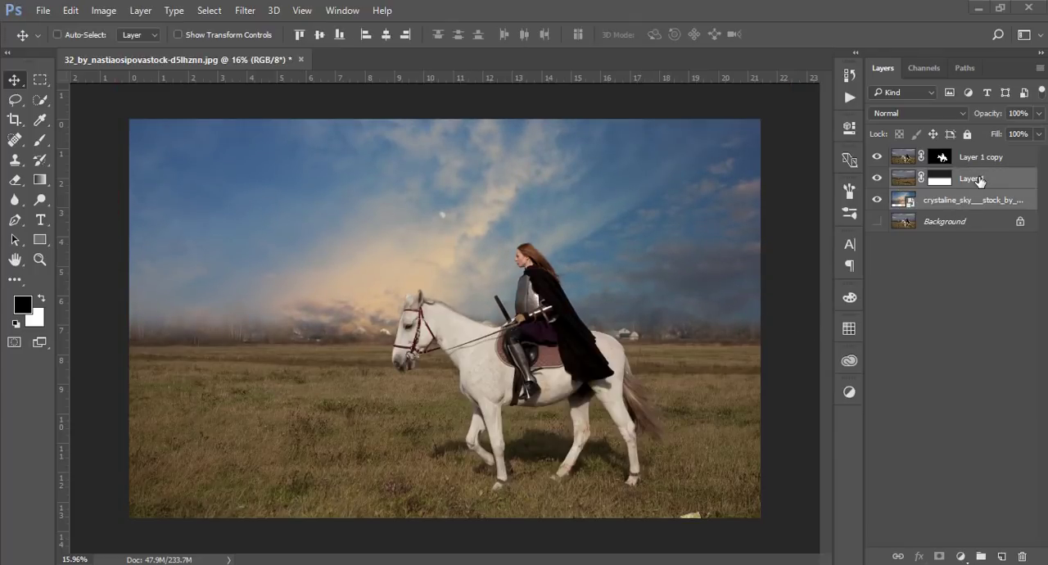
# - Group the sky and Layer 1 with Ctrl+G and merge them into one layer with Ctrl+E
pyautogui.press('Ctrl+G')
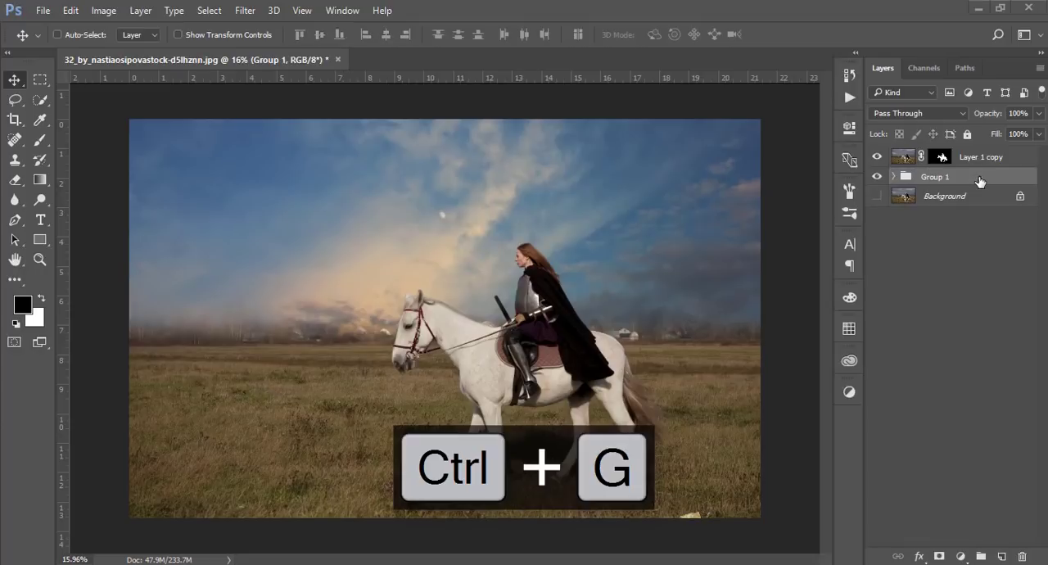
pyautogui.press('Ctrl+e')
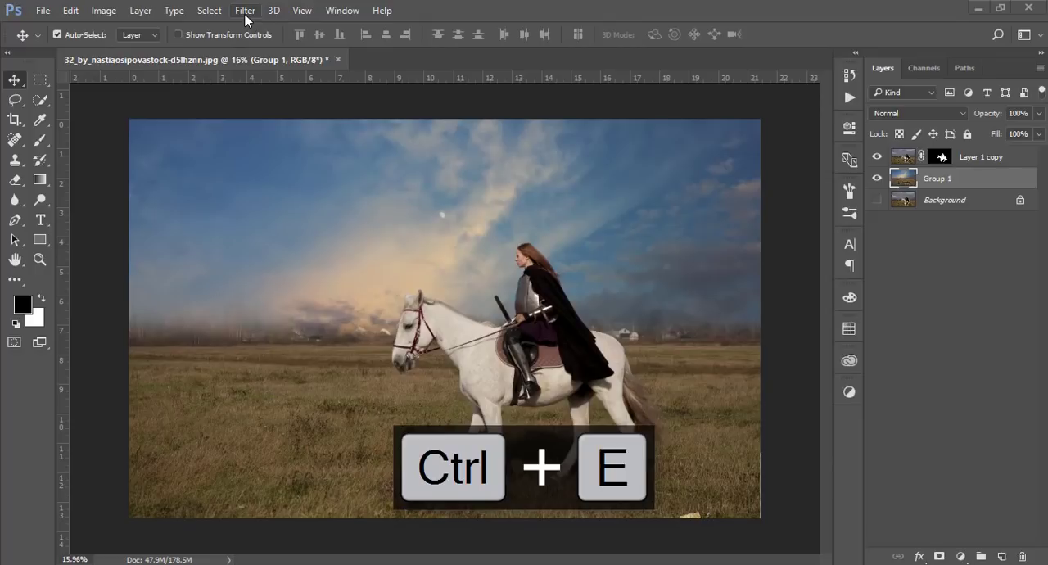
pyautogui.click(246, 10)
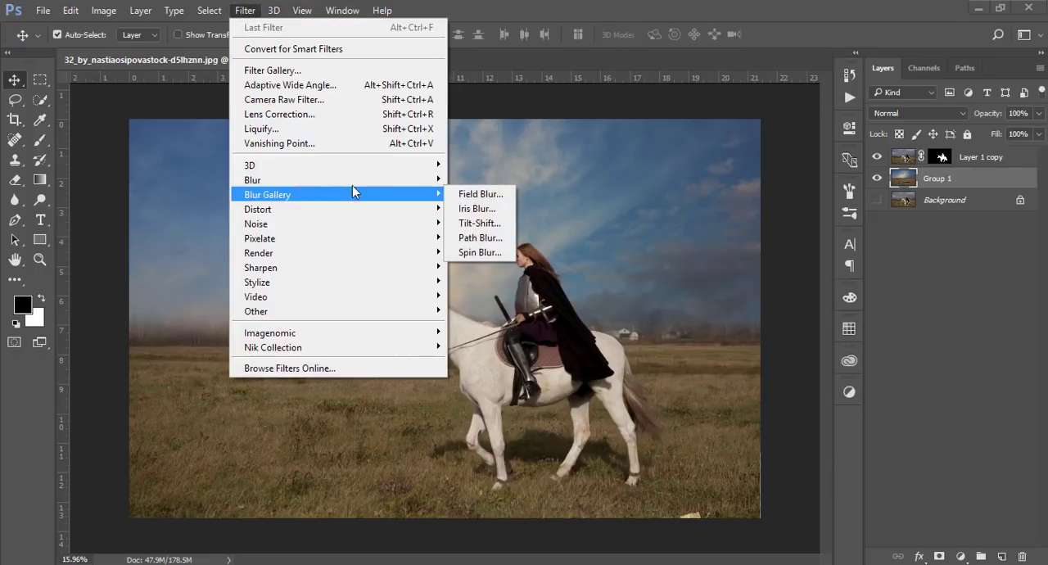
pyautogui.moveTo(478, 194)
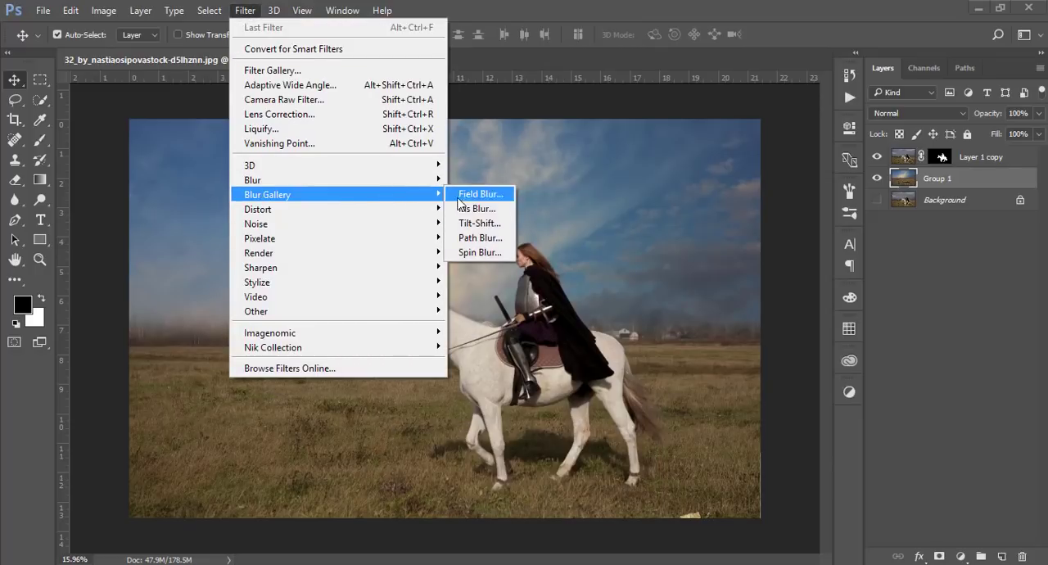
# - Apply a 50 px Tilt-Shift blur with the focus band moved down toward the horse
pyautogui.click(478, 222)
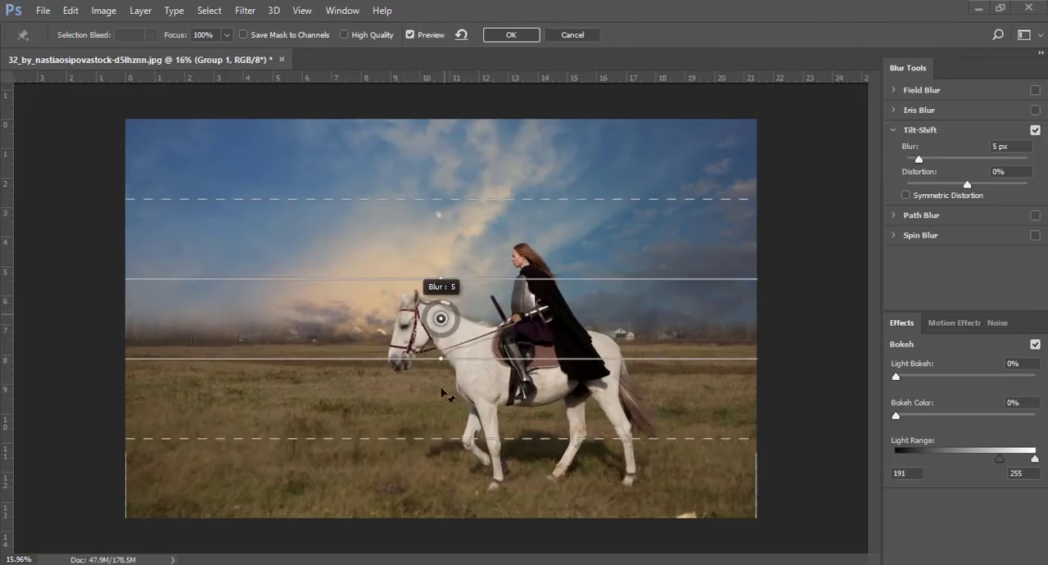
pyautogui.moveTo(441, 318); pyautogui.dragTo(441, 429)
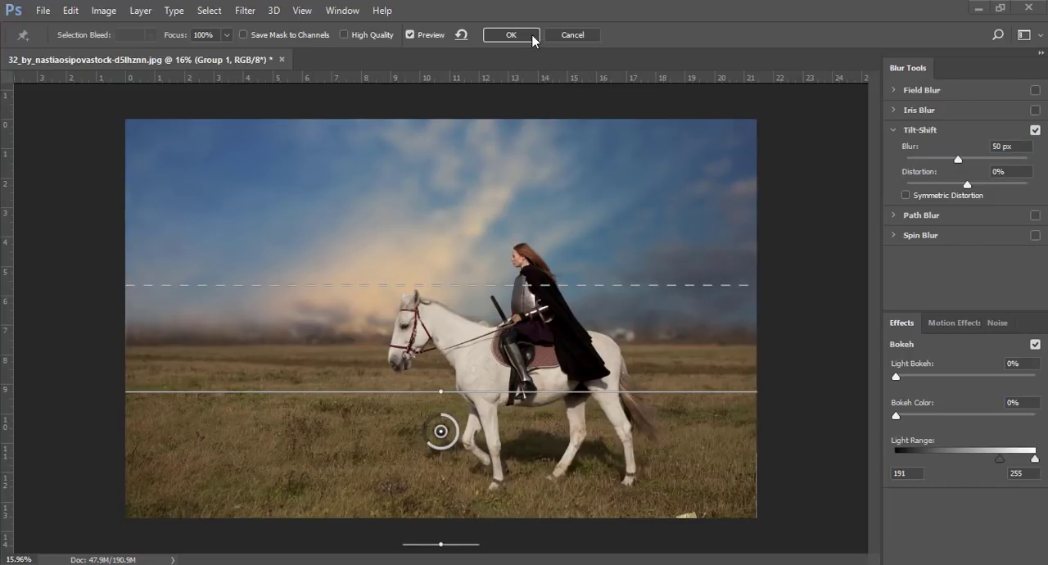
pyautogui.click(511, 35)
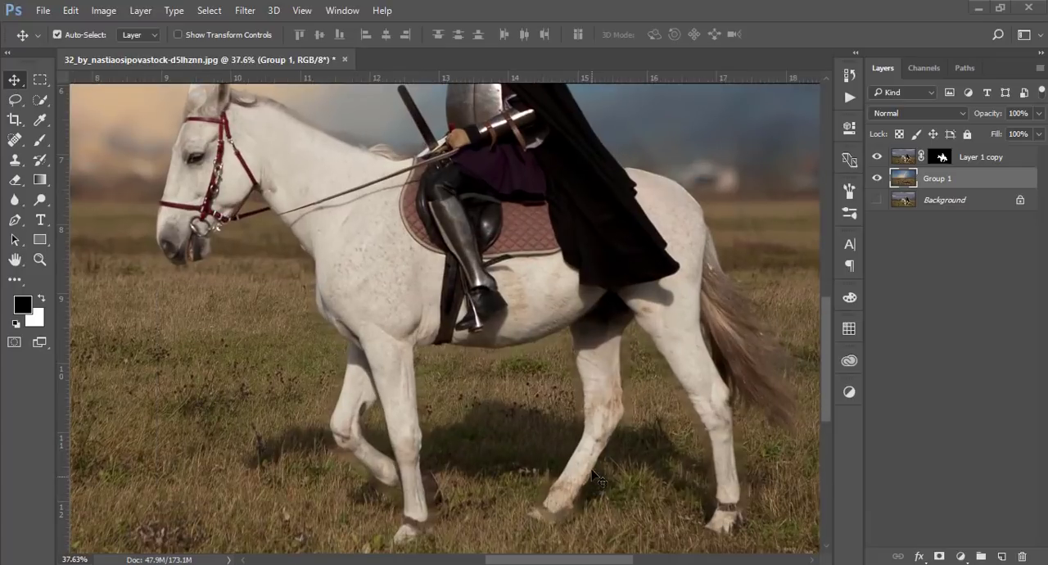
# - Brush the Layer 1 copy mask with soft white around the front hoof, tail and hind leg
pyautogui.scroll(-3)
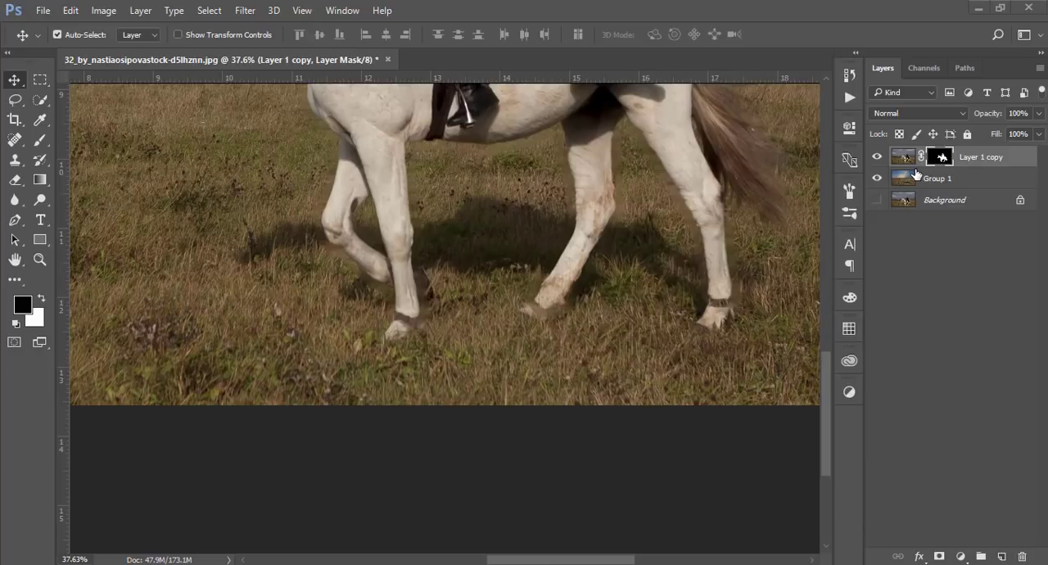
pyautogui.moveTo(229, 367)
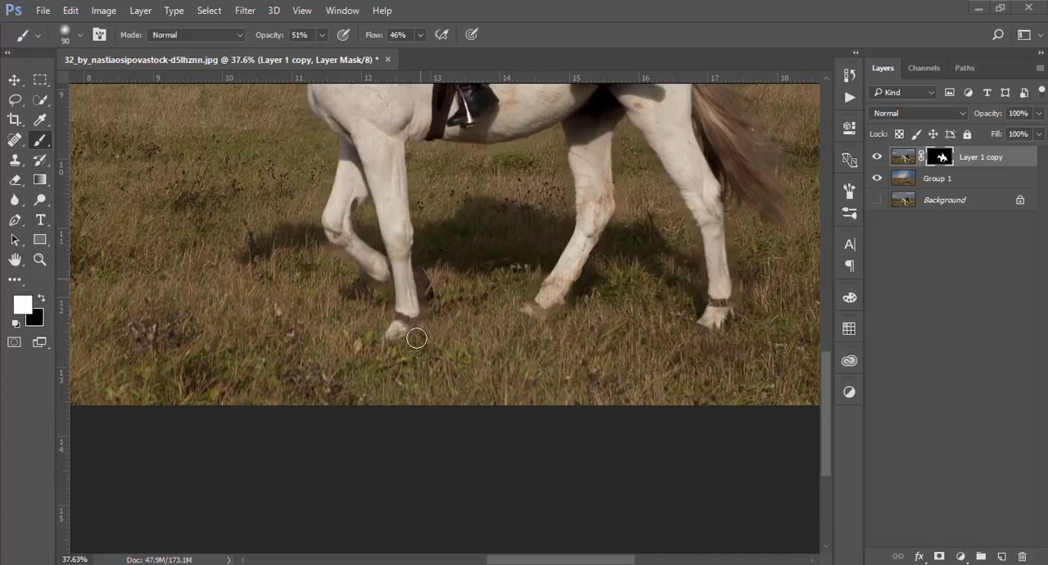
pyautogui.moveTo(416, 338); pyautogui.dragTo(396, 326)
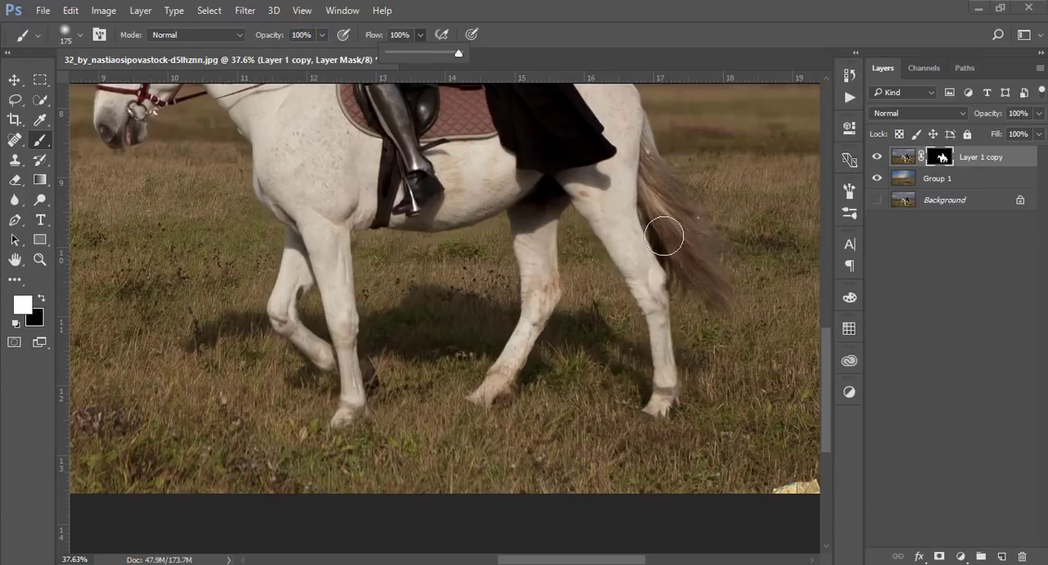
pyautogui.moveTo(663, 237); pyautogui.dragTo(746, 311)
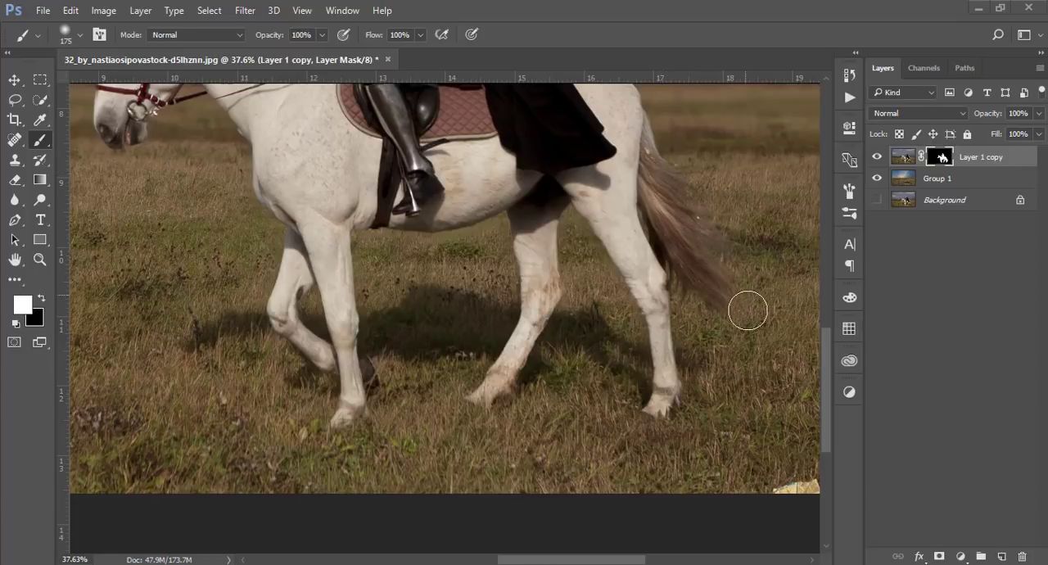
pyautogui.moveTo(658, 436)
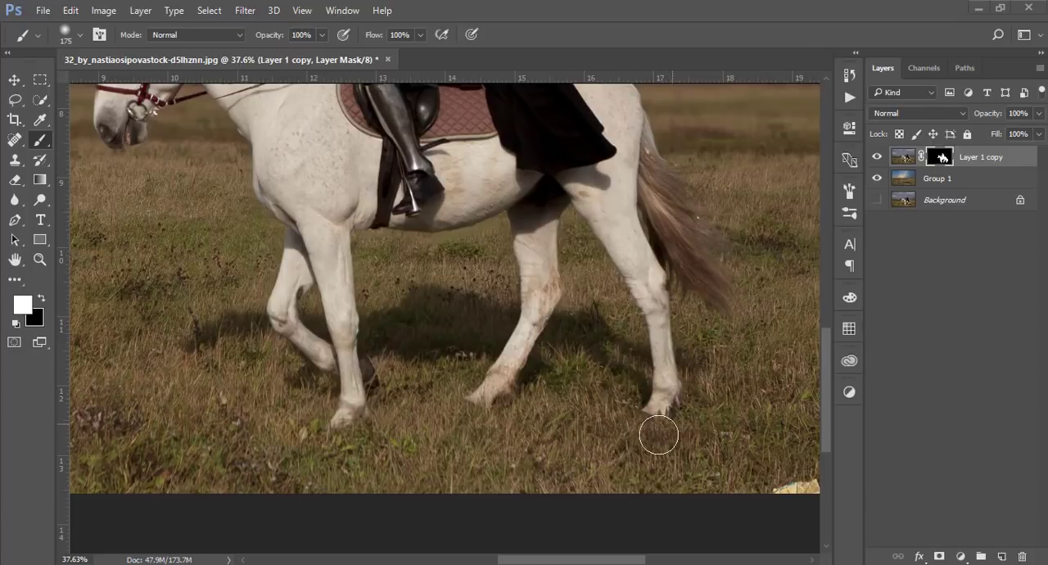
pyautogui.moveTo(467, 403)
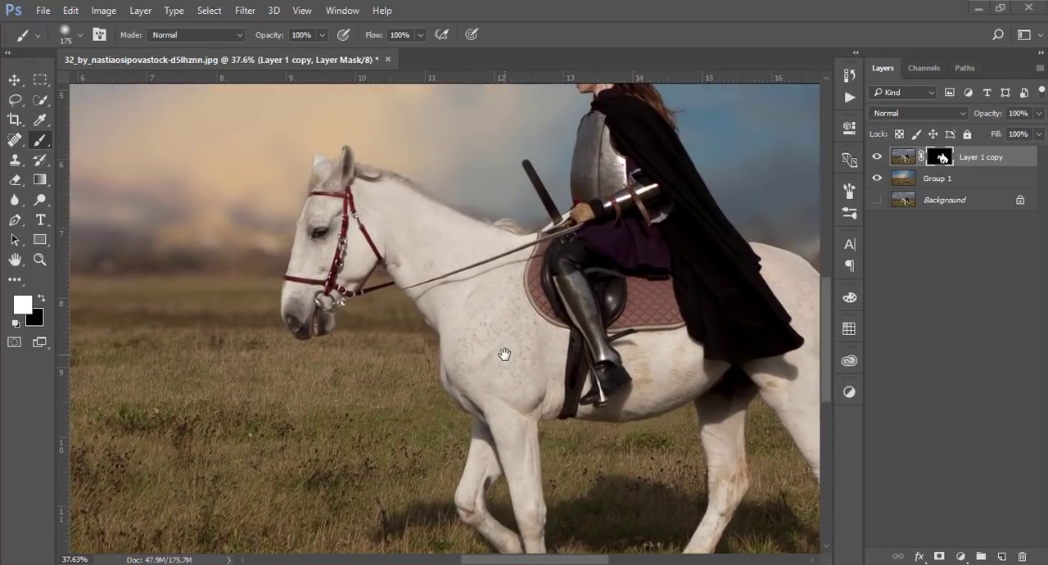
pyautogui.press('ctrl+alt+space')
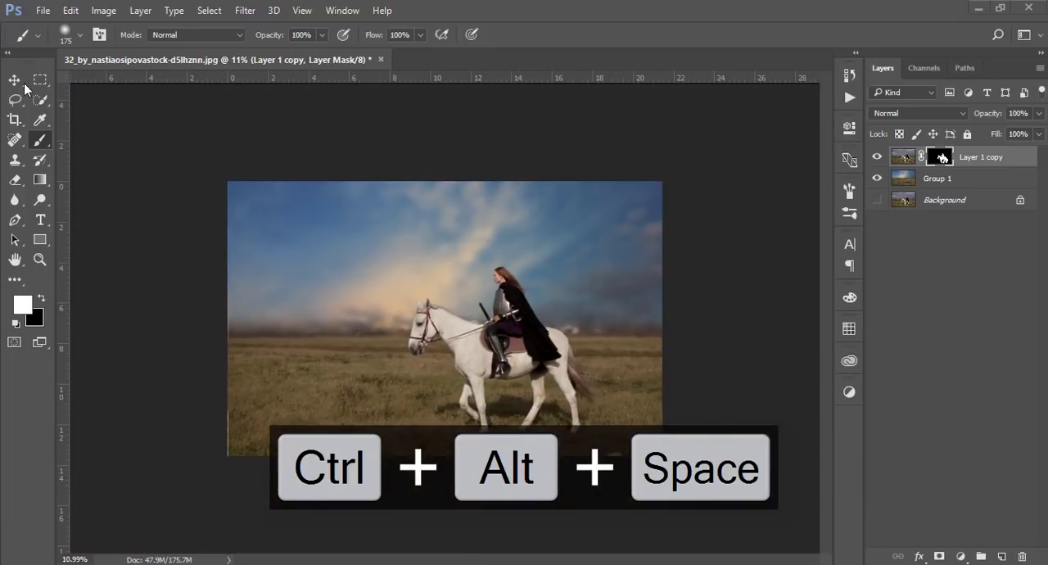
# - Group Layer 1 copy with the landscape and stamp visible layers into a new merged layer
pyautogui.click(9, 82)
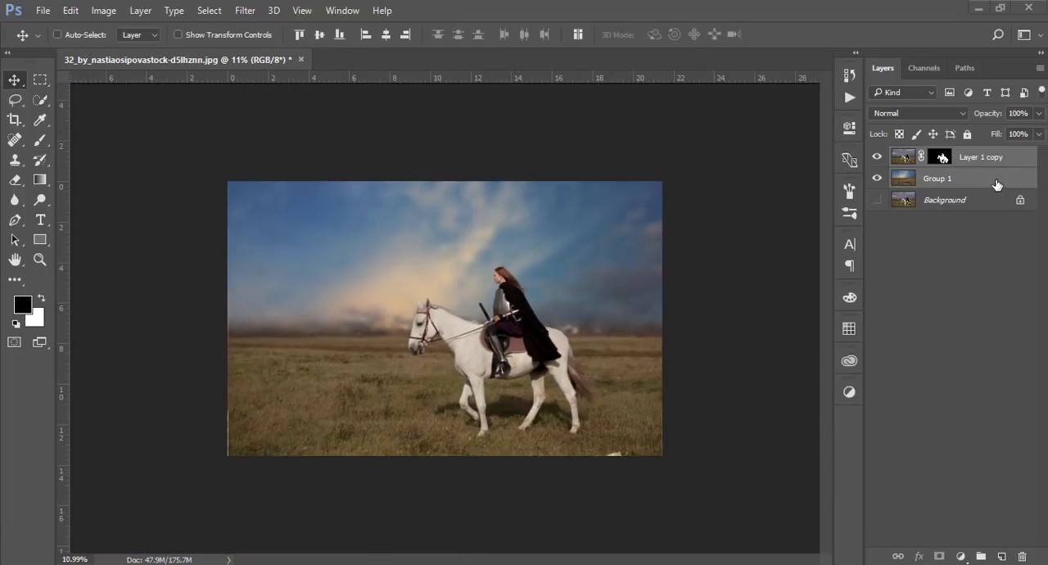
pyautogui.press('Ctrl+T')
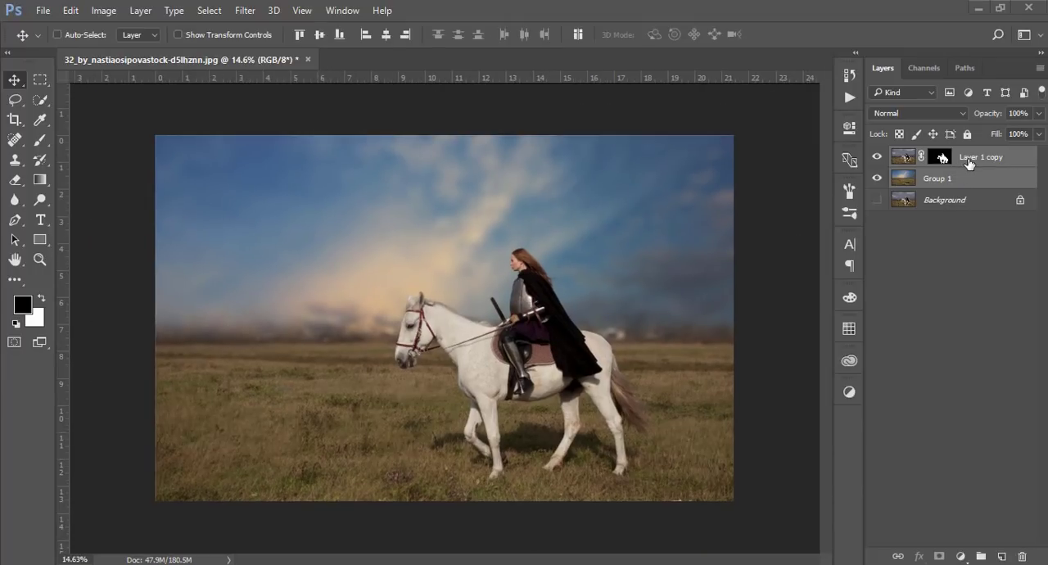
pyautogui.press('Ctrl+Shift+Alt+E')
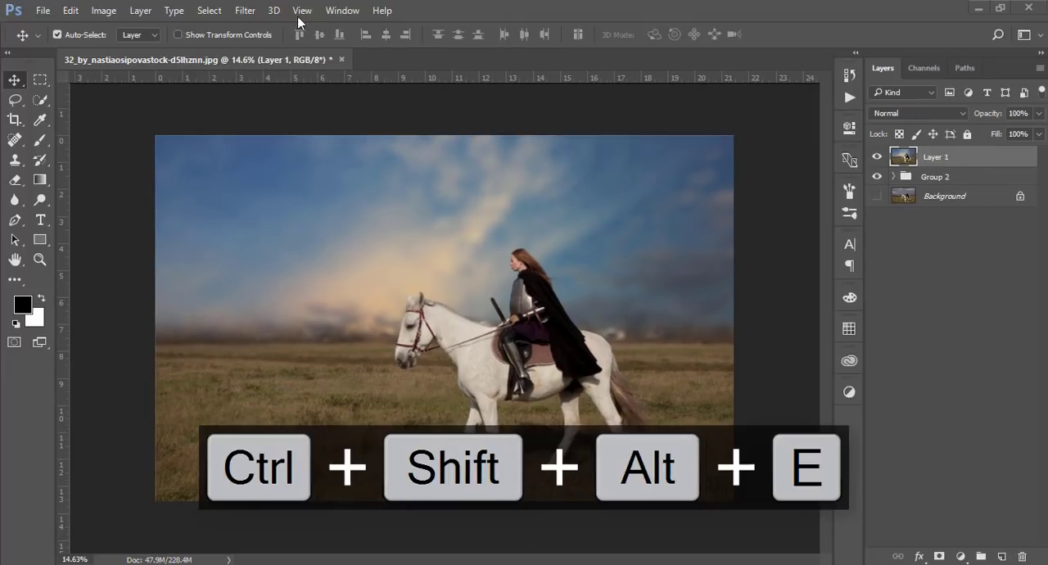
pyautogui.click(246, 10)
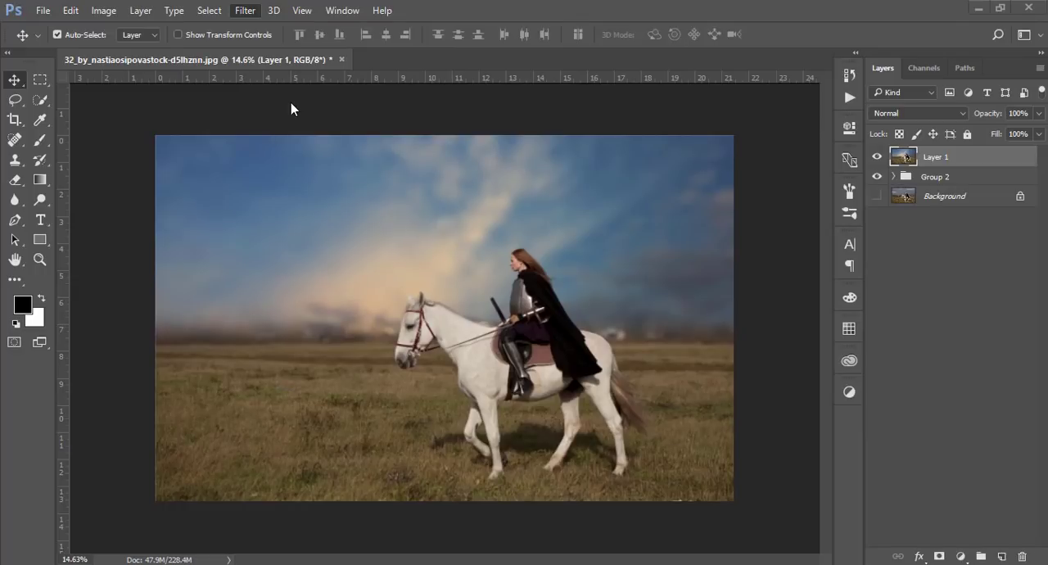
# - In the Camera Raw filter's Effects, set Dehaze about +11 and a -18 vignette
pyautogui.click(246, 10)
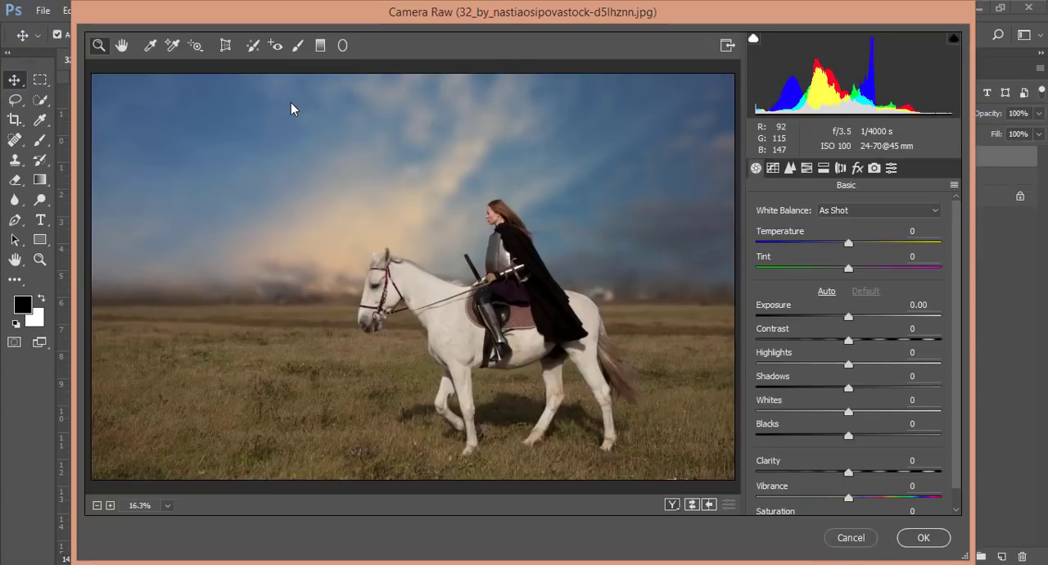
pyautogui.moveTo(645, 255)
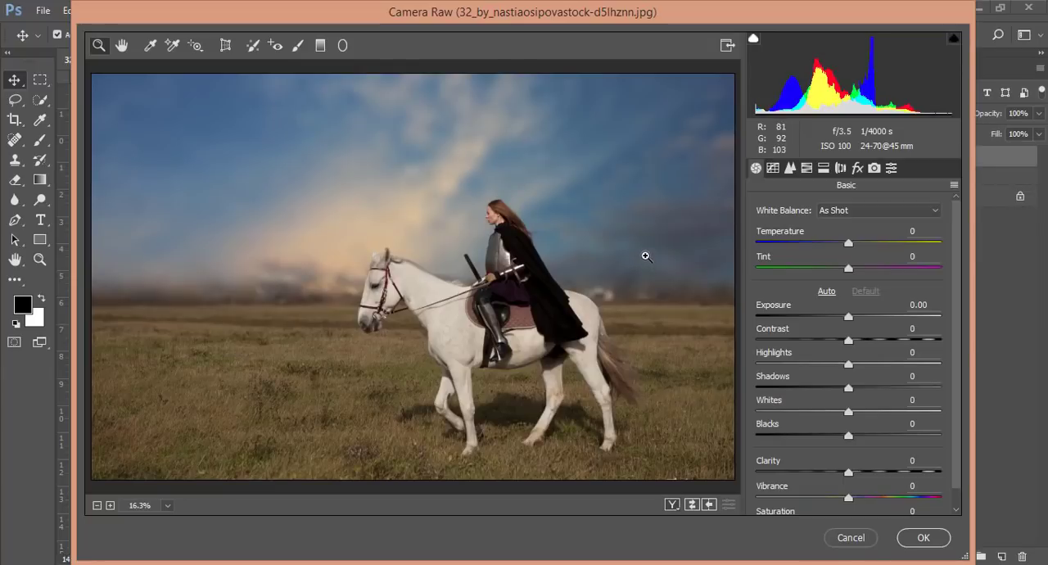
pyautogui.click(857, 167)
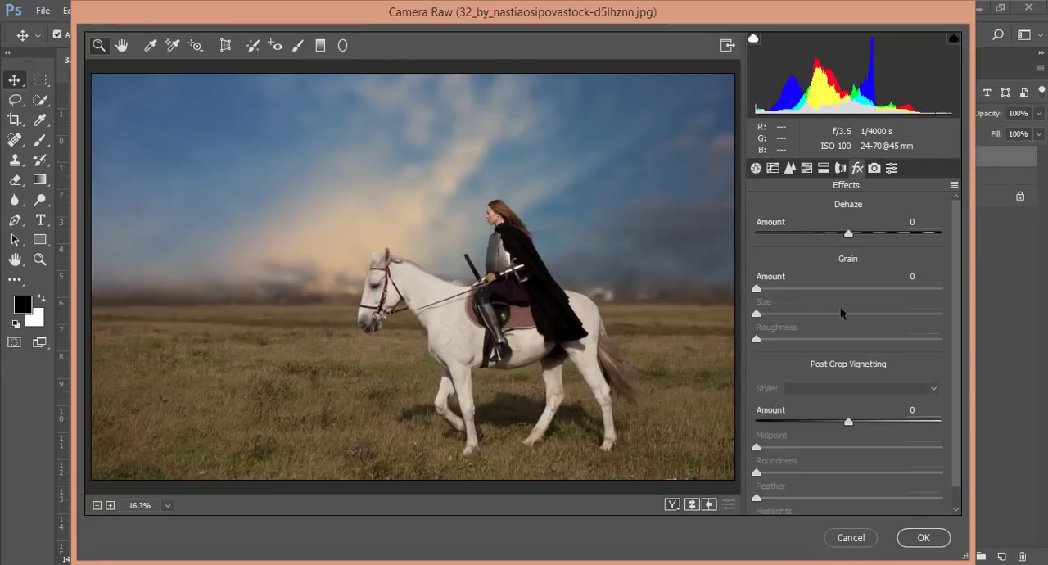
pyautogui.moveTo(848, 421); pyautogui.dragTo(825, 421)
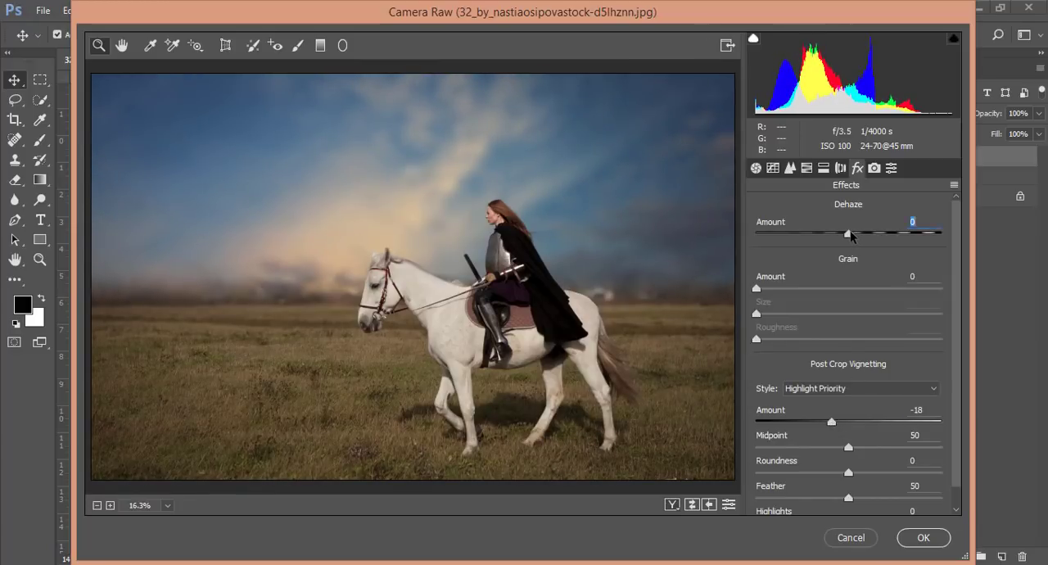
pyautogui.moveTo(848, 234); pyautogui.dragTo(858, 234)
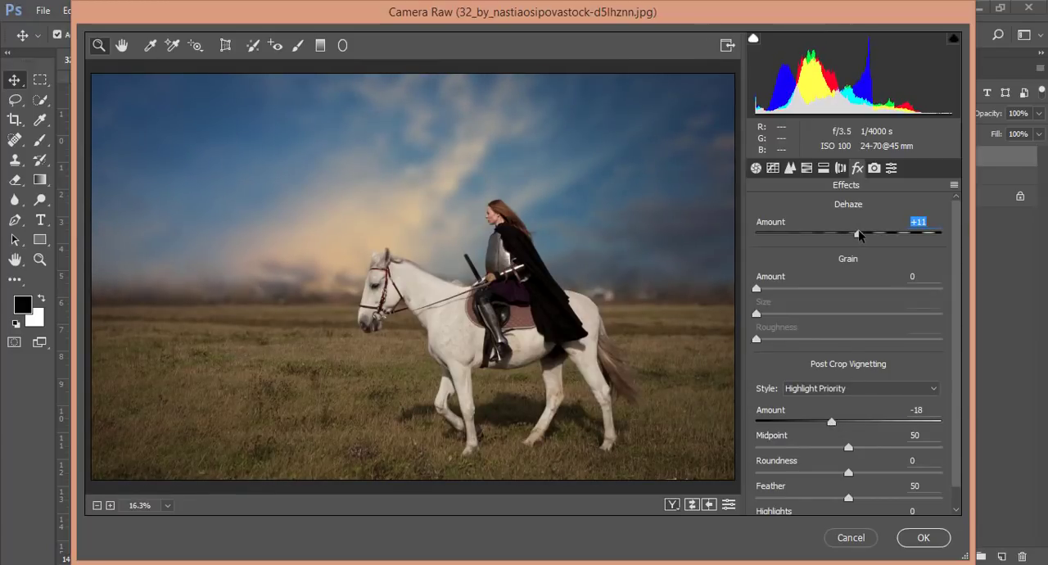
# - In Basic, set Highlights -28, Shadows +34, Blacks -9, Contrast +13, Clarity +5, Vibrance +3
pyautogui.click(755, 167)
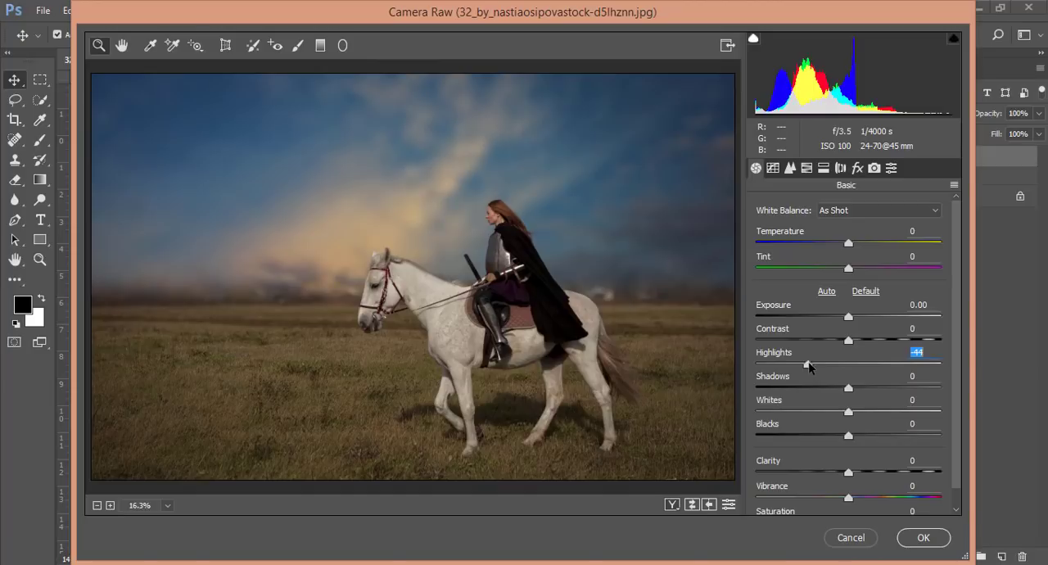
pyautogui.moveTo(805, 362); pyautogui.dragTo(822, 362)
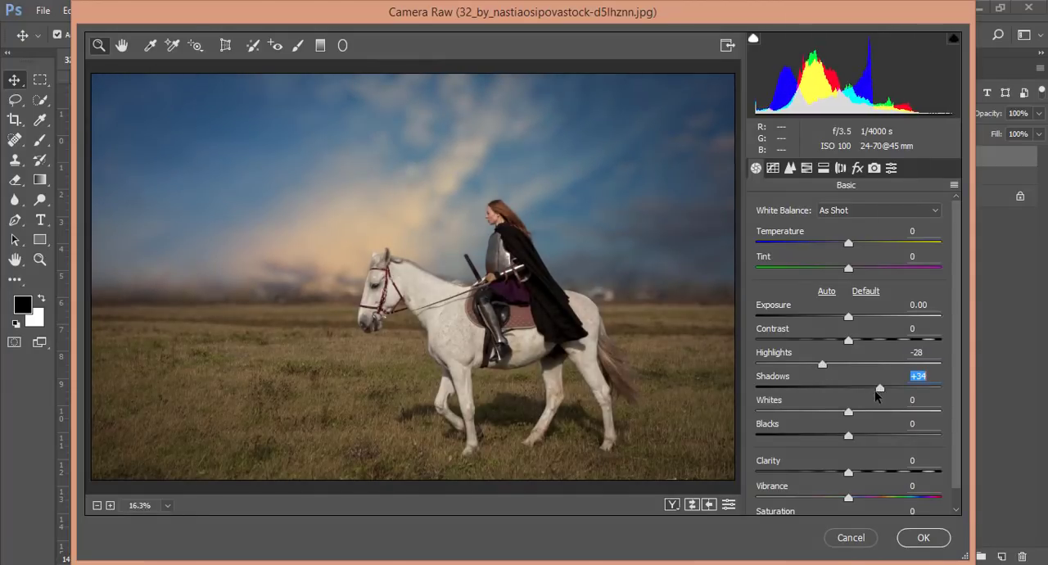
pyautogui.moveTo(849, 436); pyautogui.dragTo(832, 436)
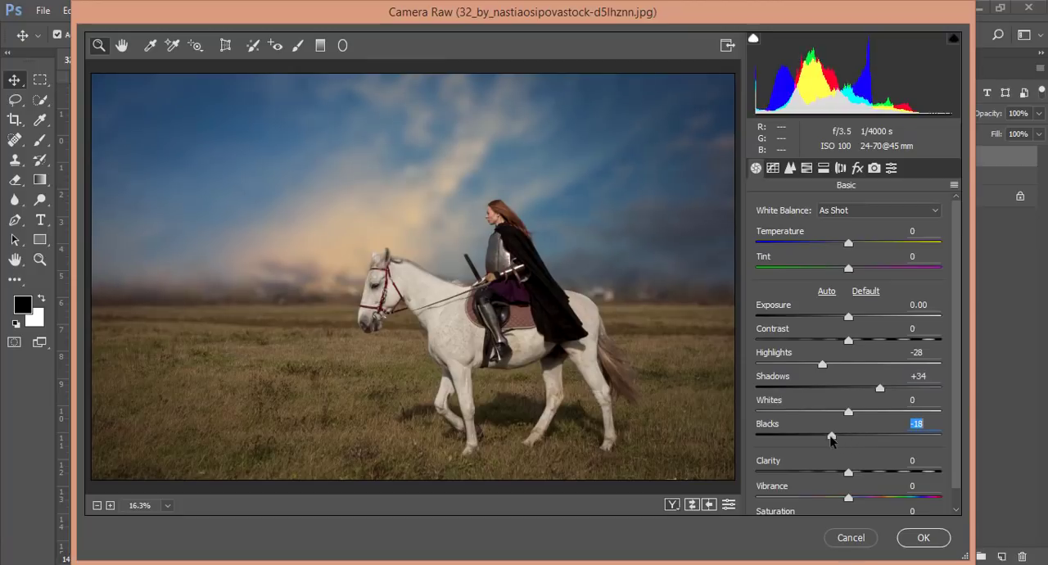
pyautogui.moveTo(832, 435); pyautogui.dragTo(840, 436)
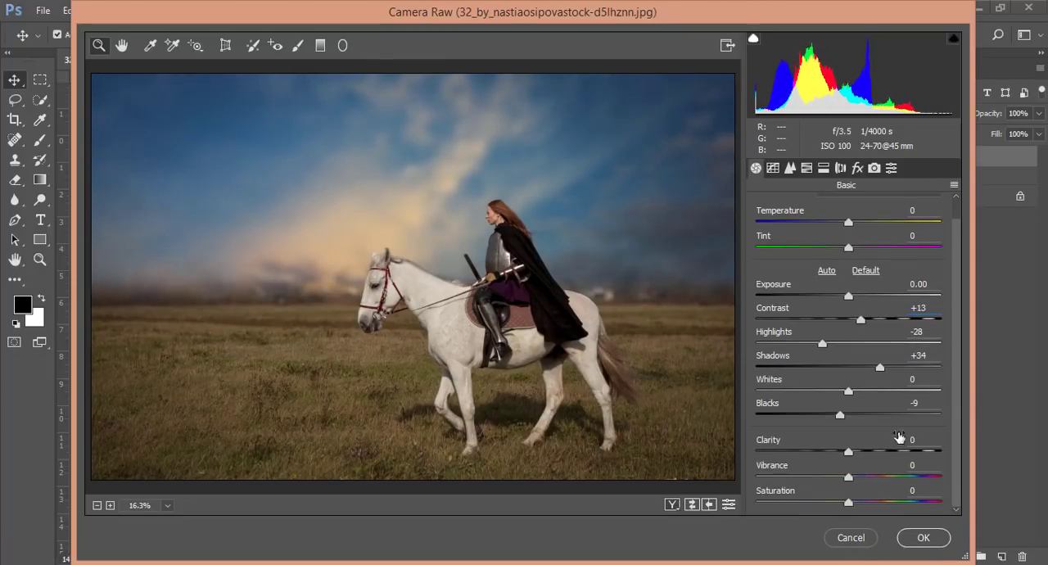
pyautogui.moveTo(848, 452); pyautogui.dragTo(853, 452)
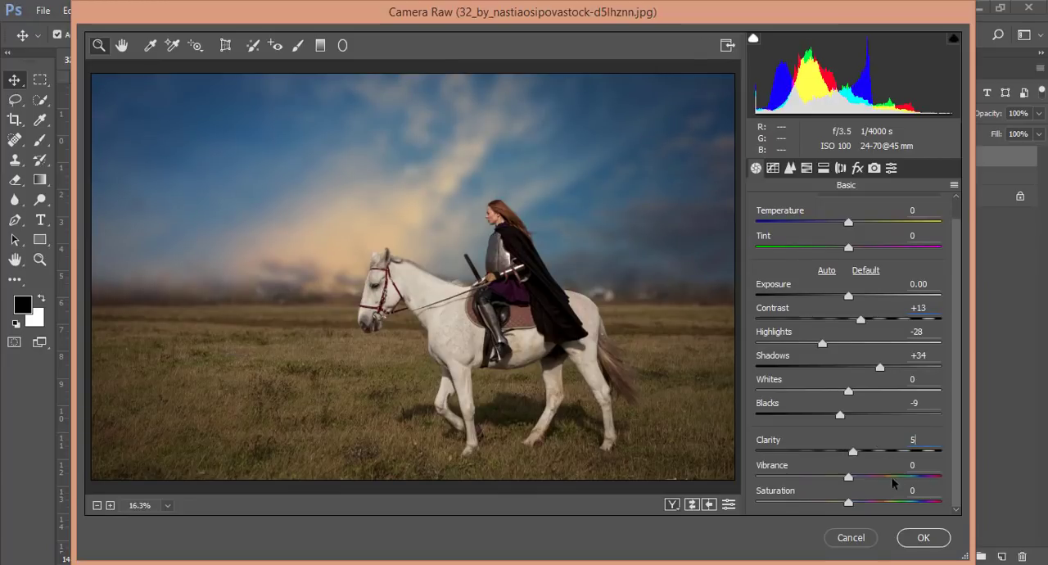
pyautogui.moveTo(848, 476); pyautogui.dragTo(854, 477)
pyautogui.write('3')
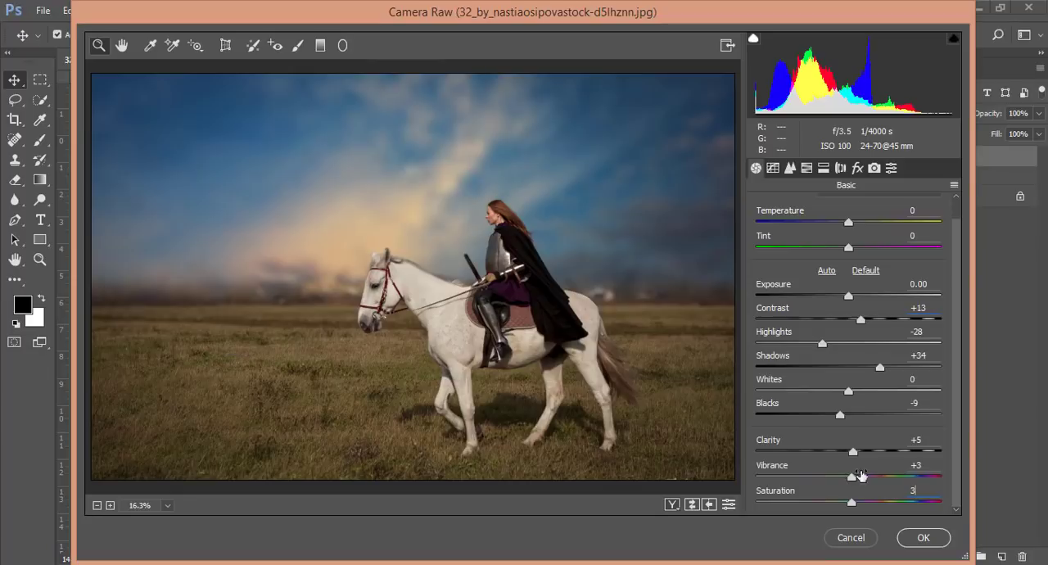
# - Try a blue primary shift in Calibration, revert it, then set Blues luminance to -38
pyautogui.click(874, 167)
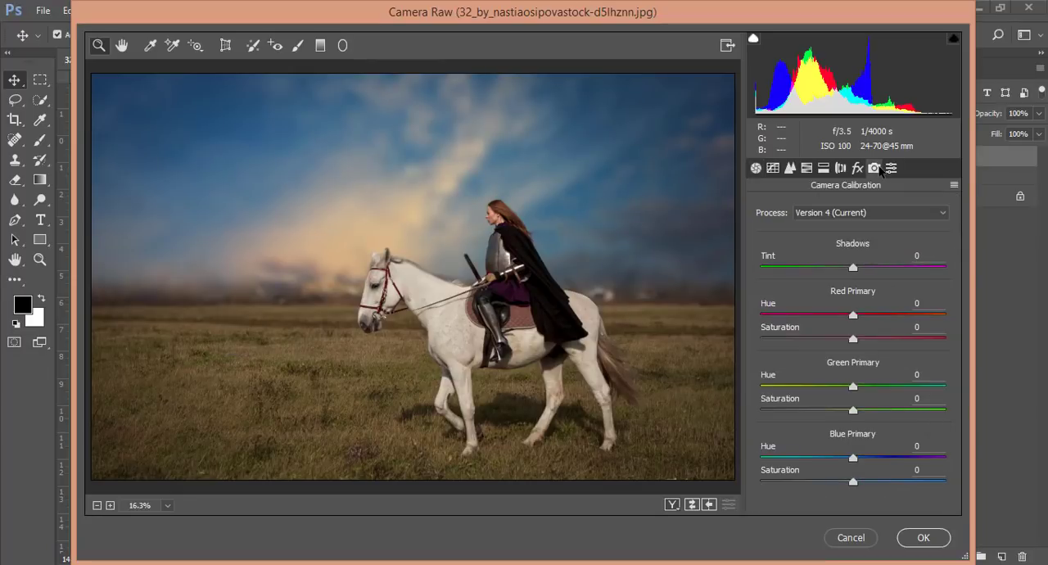
pyautogui.moveTo(851, 459); pyautogui.dragTo(816, 459)
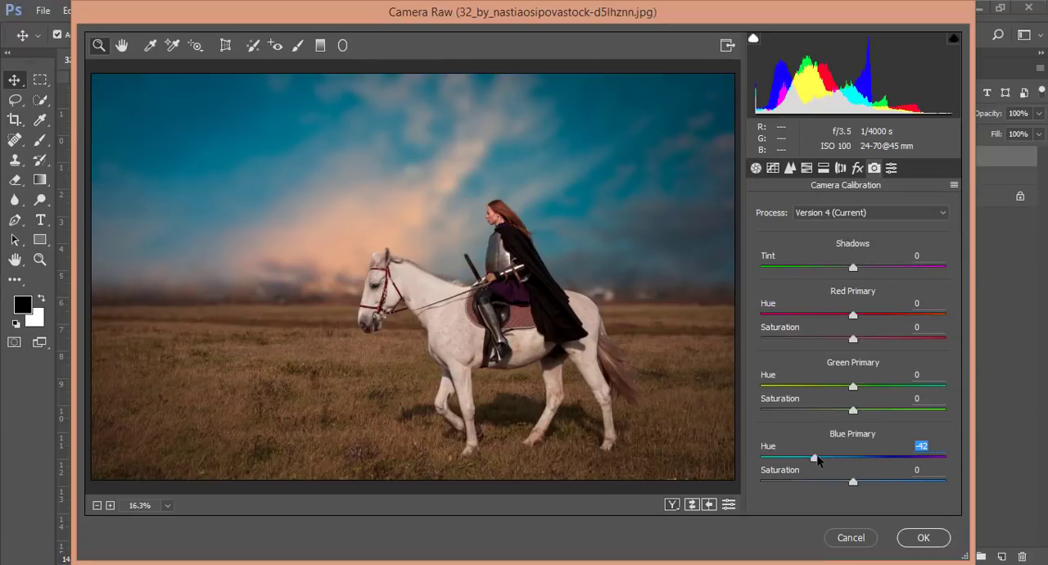
pyautogui.moveTo(815, 458); pyautogui.dragTo(845, 459)
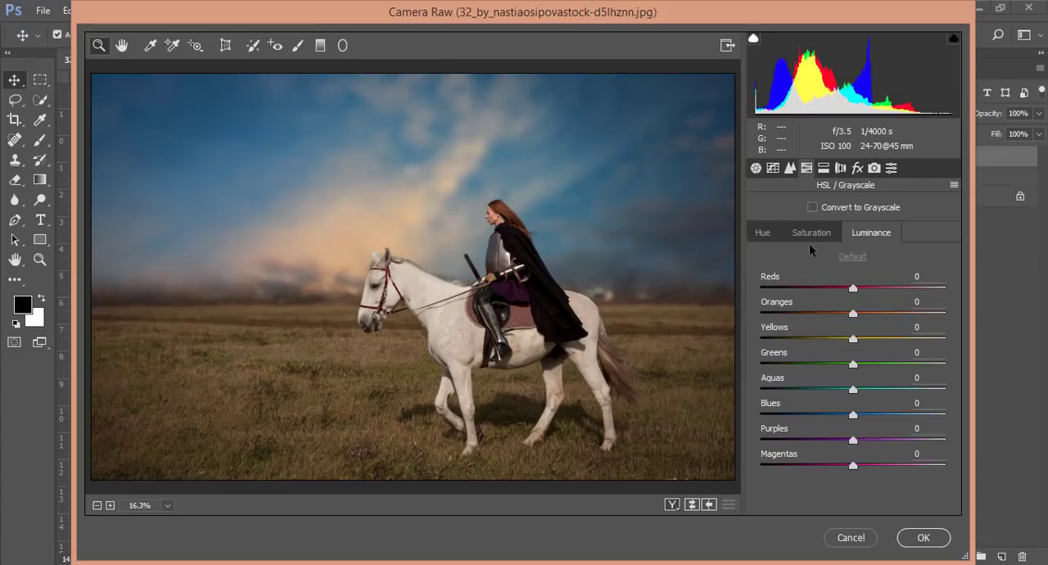
pyautogui.moveTo(853, 416); pyautogui.dragTo(827, 416)
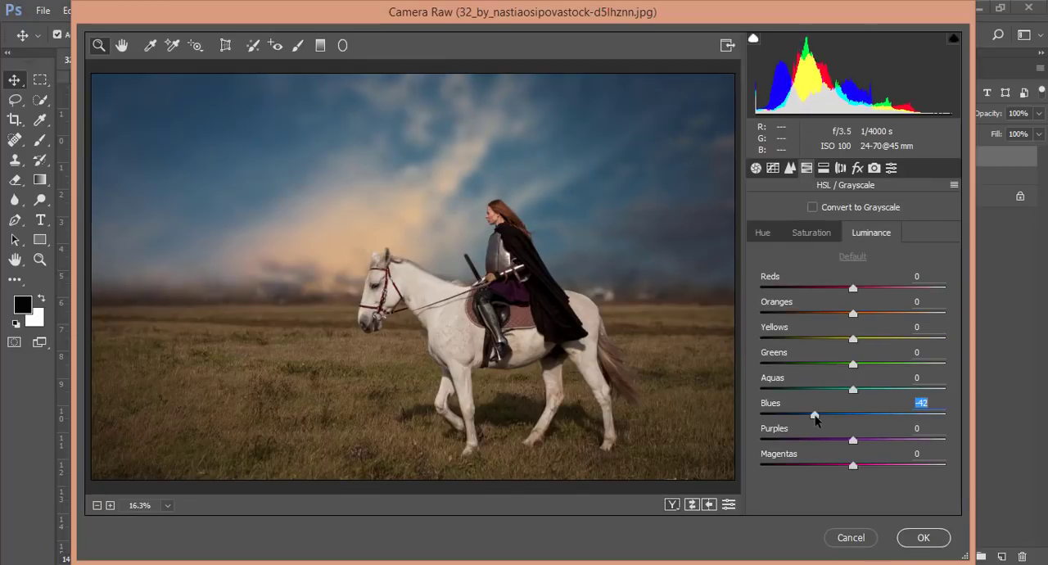
pyautogui.moveTo(814, 414); pyautogui.dragTo(817, 414)
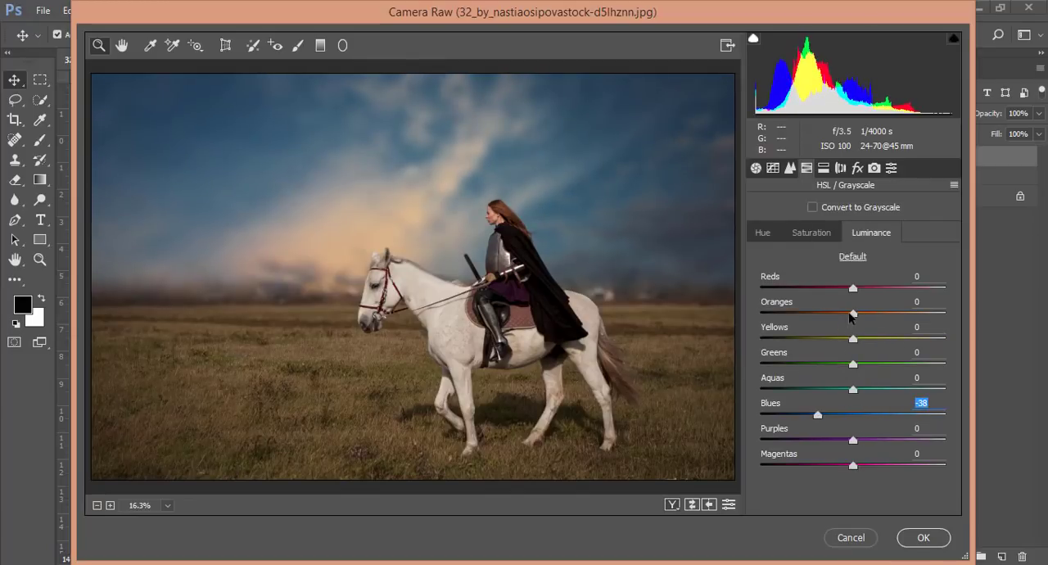
# - Set Oranges luminance +20 and saturation +30, then apply the Camera Raw grade
pyautogui.moveTo(852, 312); pyautogui.dragTo(871, 313)
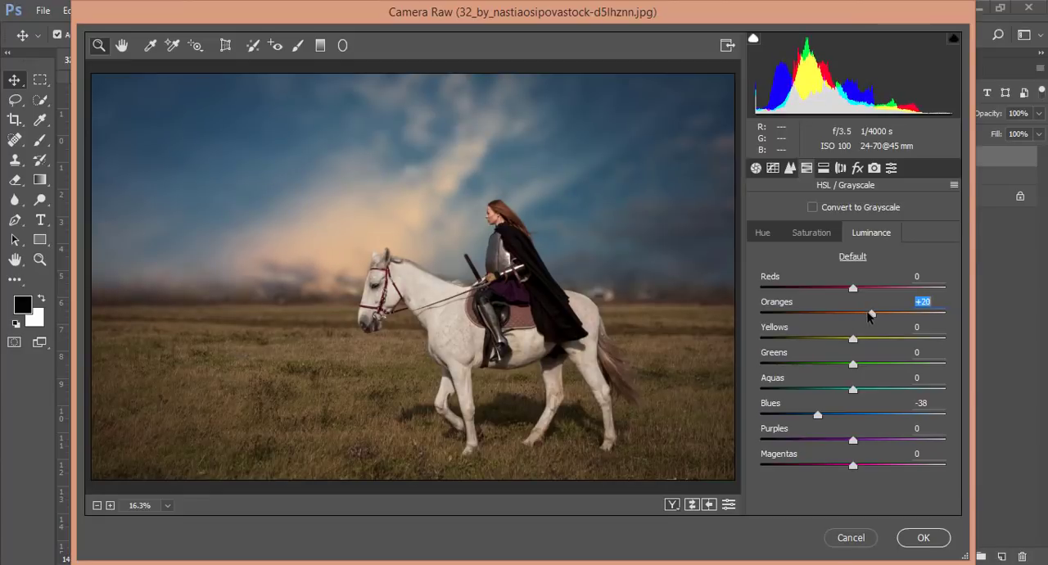
pyautogui.click(812, 232)
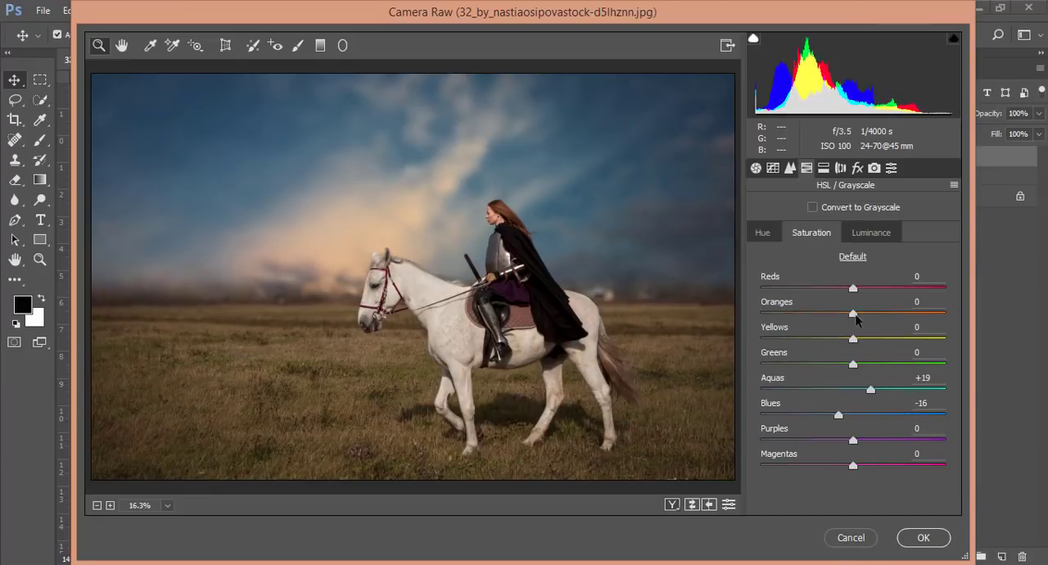
pyautogui.moveTo(851, 312); pyautogui.dragTo(881, 313)
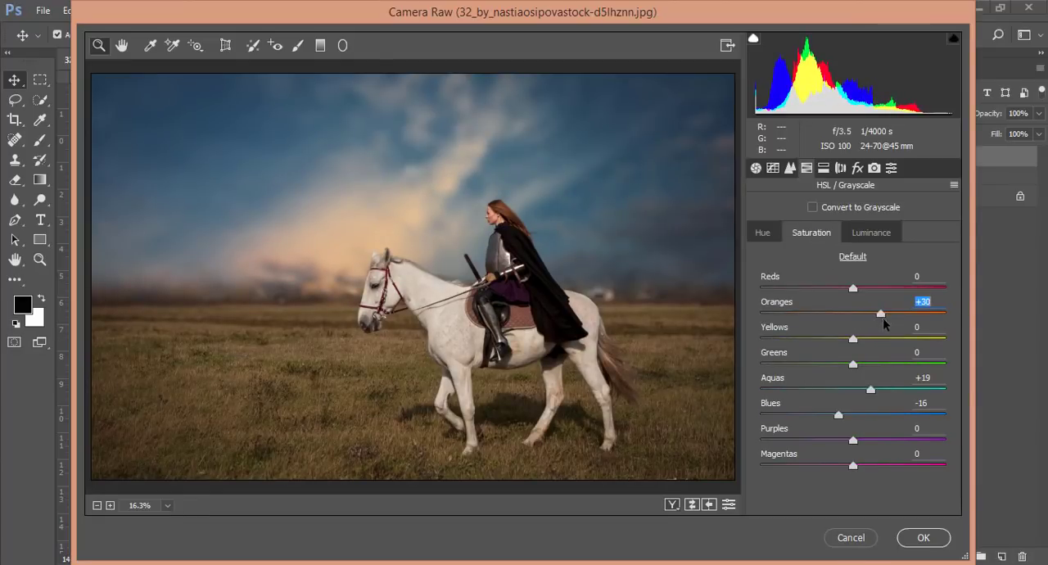
pyautogui.click(923, 537)
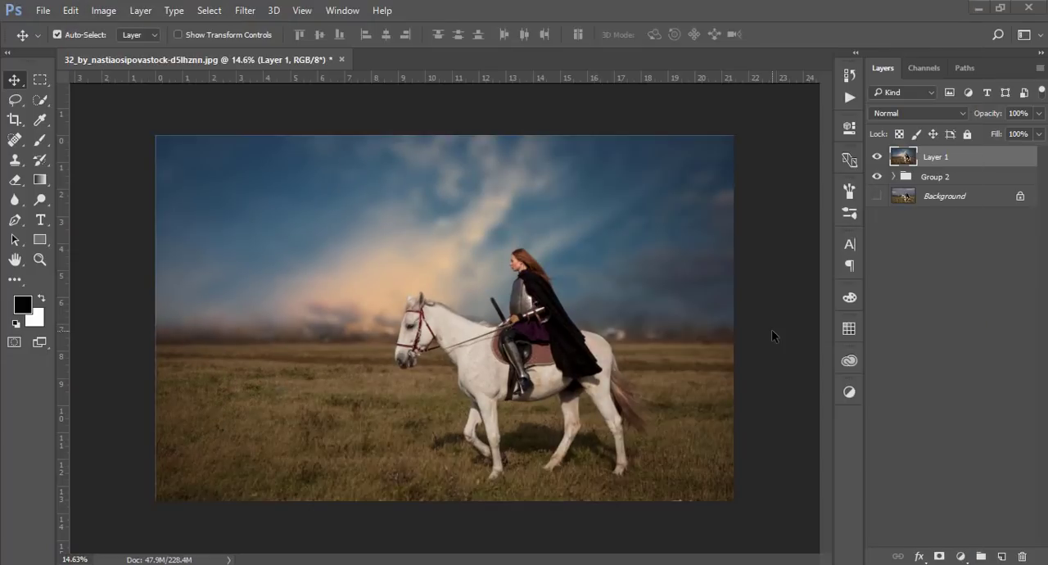
pyautogui.moveTo(559, 283)
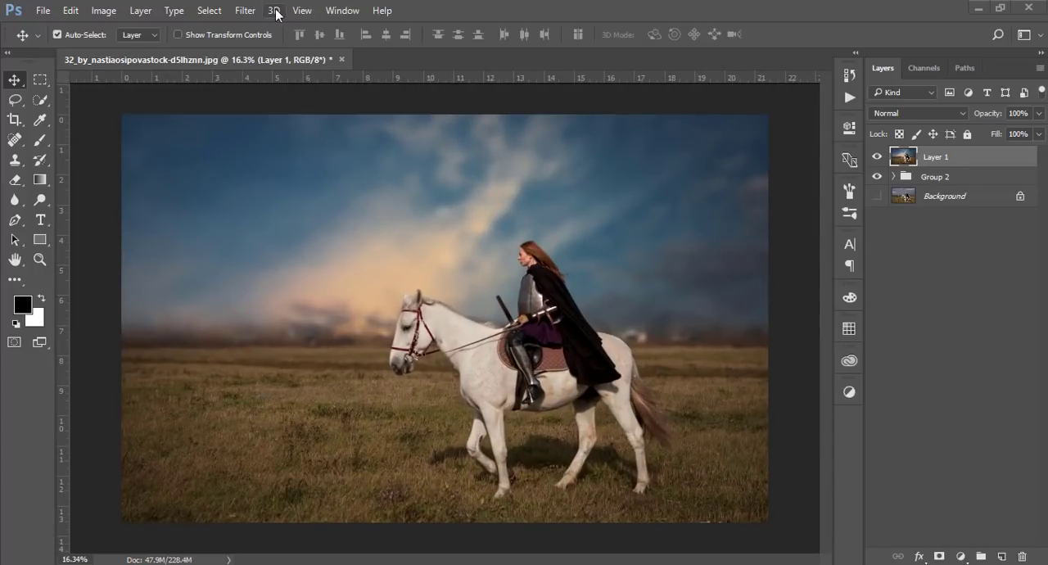
# - Launch Nik Collection Color Efex Pro 4 from the Filter menu on the graded layer
pyautogui.click(239, 10)
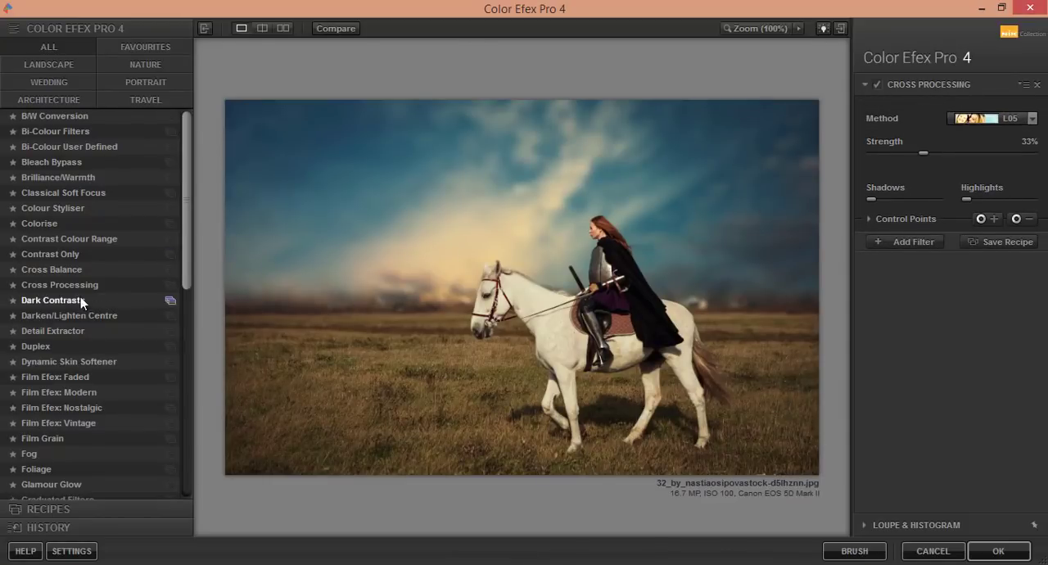
# - Choose a Cross Processing method at low strength and apply it back to Photoshop
pyautogui.click(59, 284)
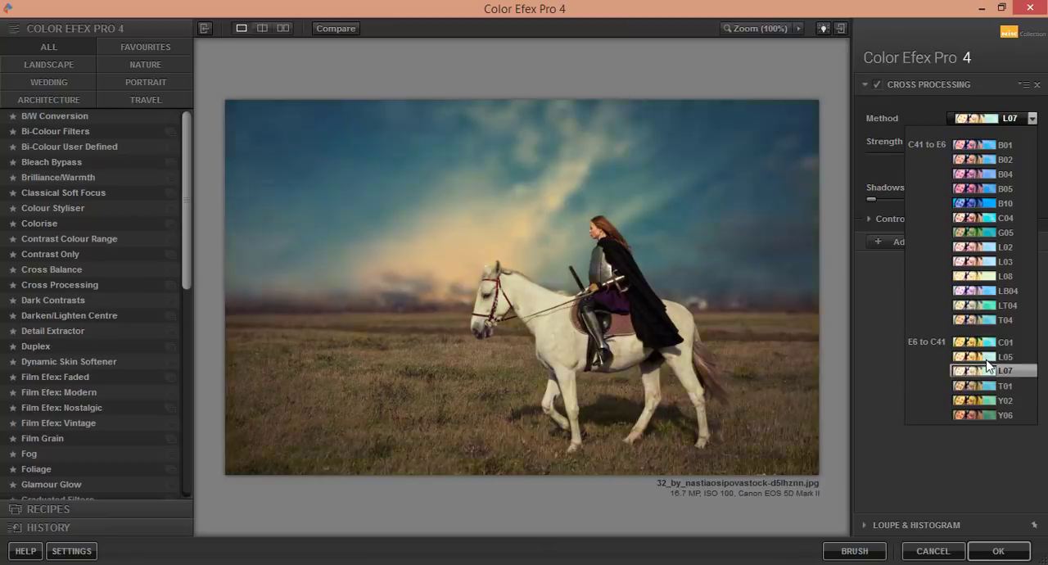
pyautogui.click(1005, 357)
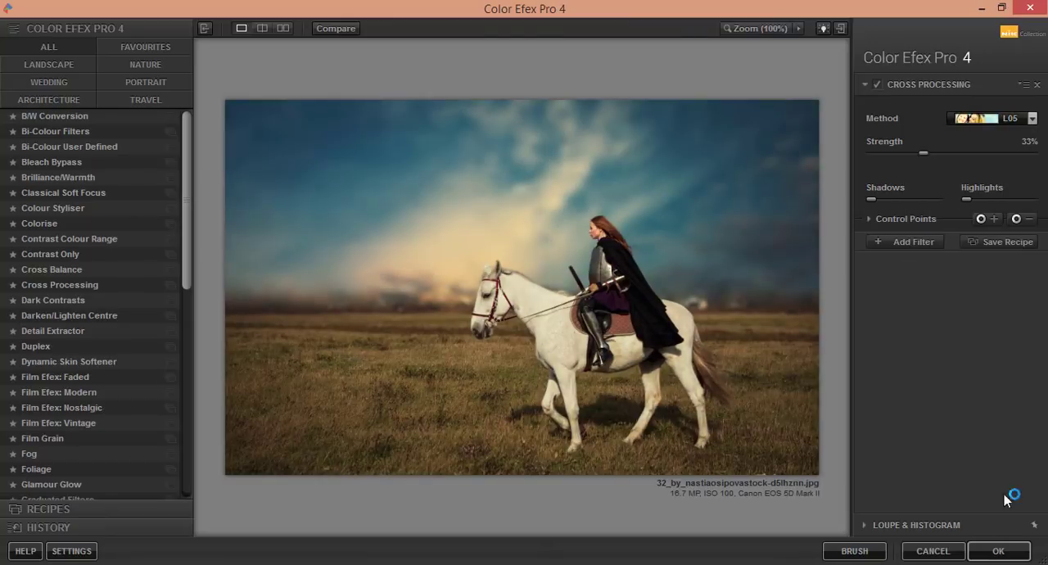
pyautogui.click(999, 550)
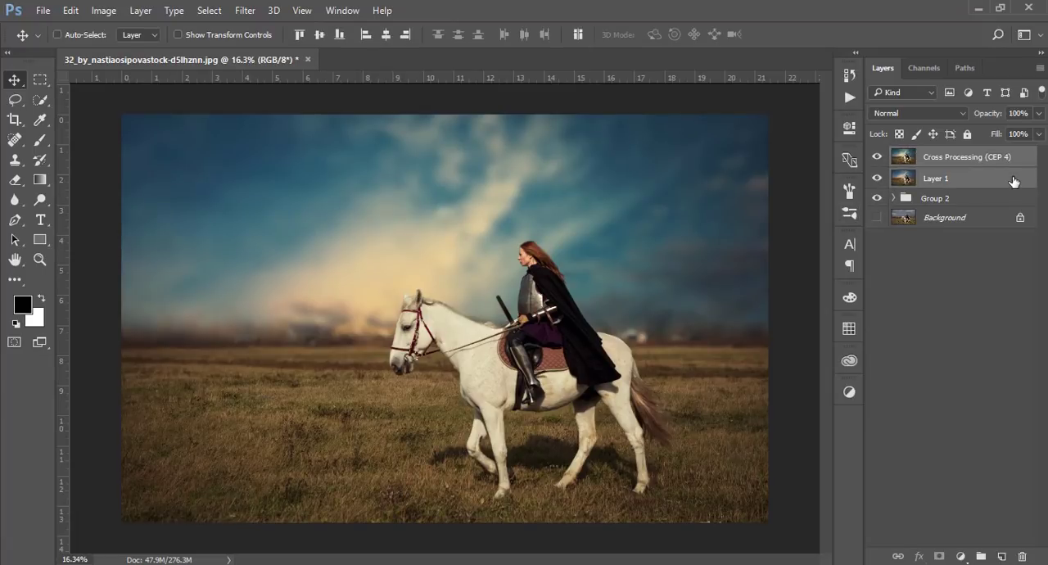
# - Stamp all visible layers into a new Layer 2 with Ctrl+Shift+Alt+E
pyautogui.press('Ctrl+Shift+Alt+E')
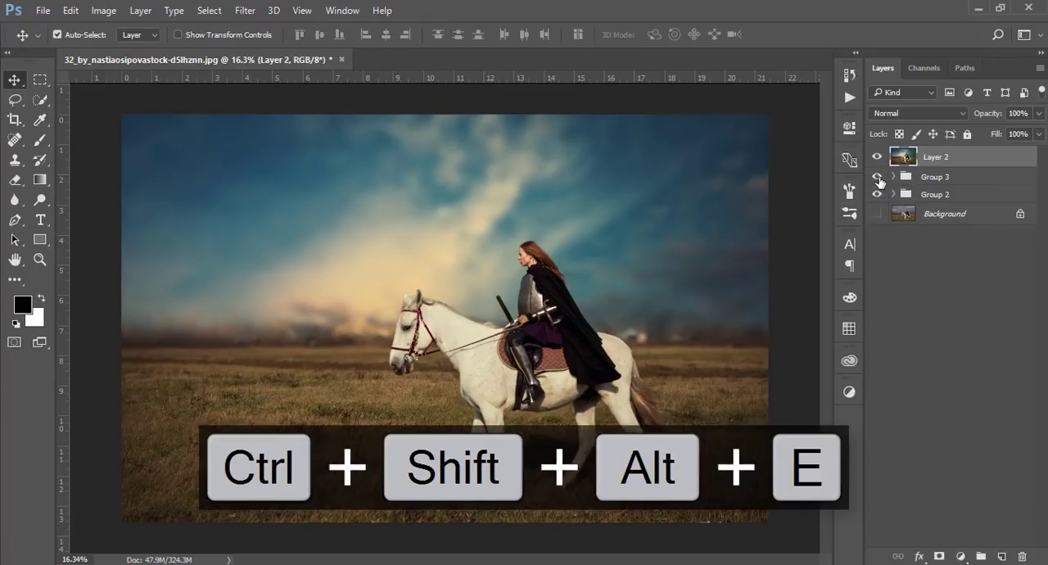